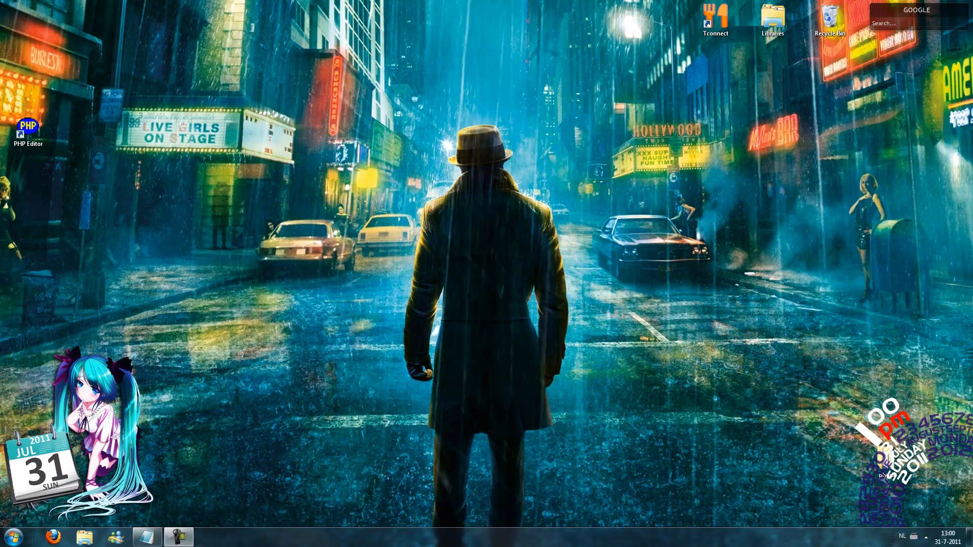
mouse_move(49, 144)
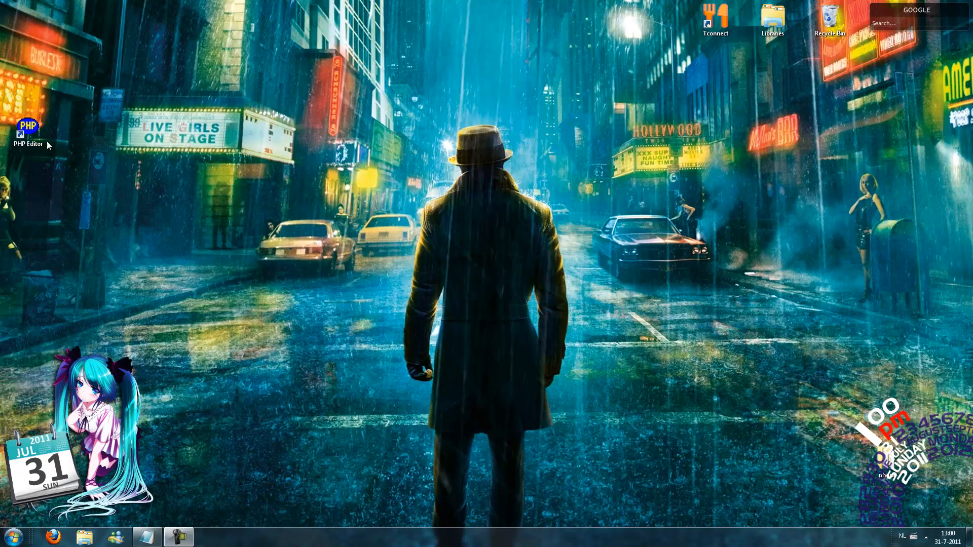
Step: Launch PHP Editor from its desktop shortcut so a new document opens
double_click(27, 129)
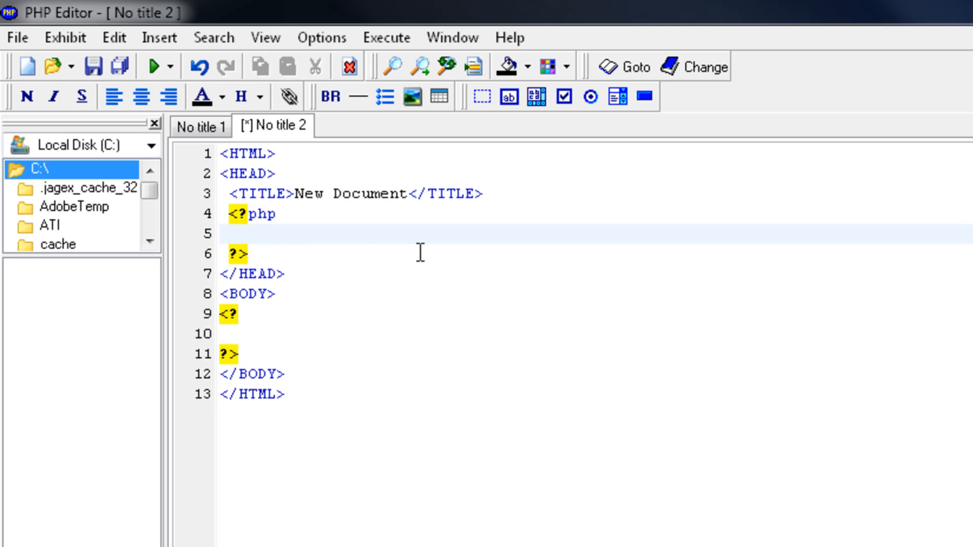
Step: Declare $credit = 10; in the head's PHP block
text($credi)
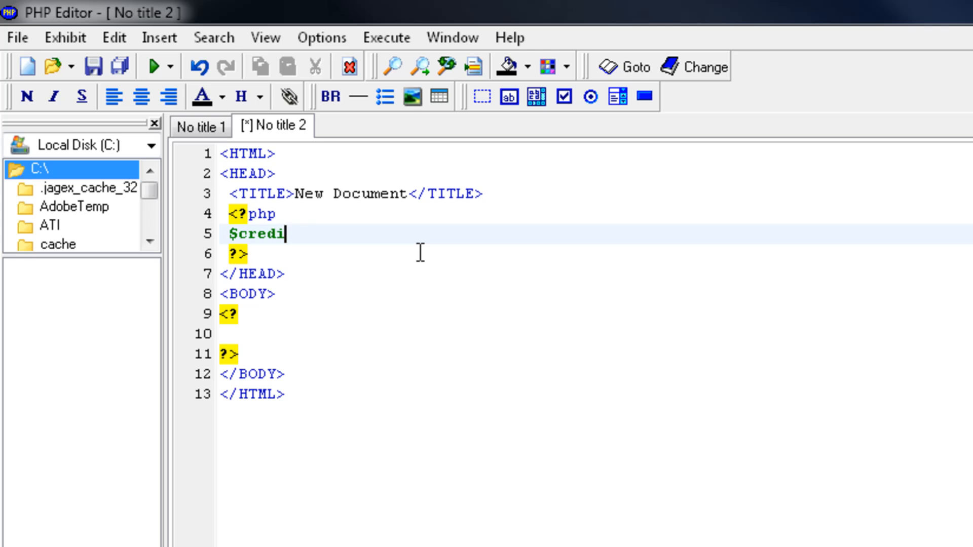
text(t = 10)
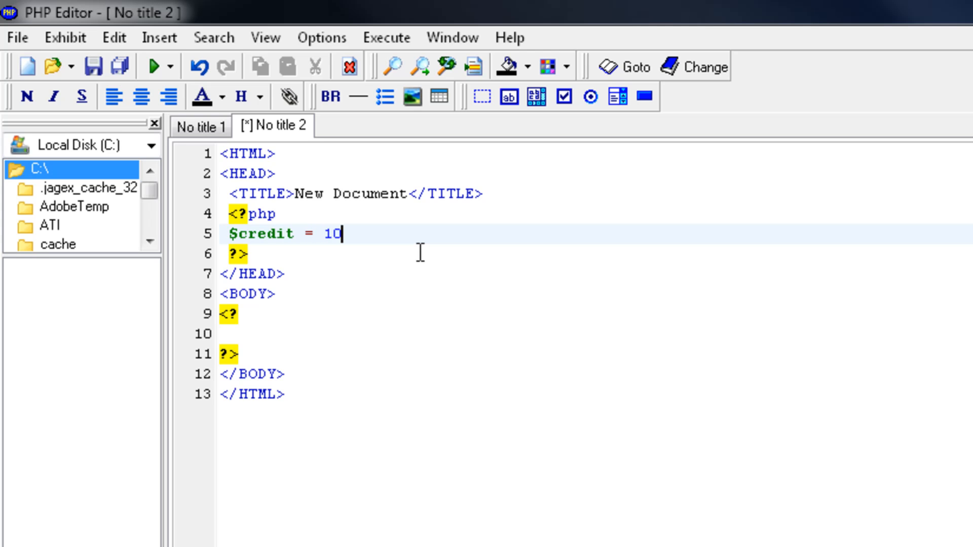
text(;)
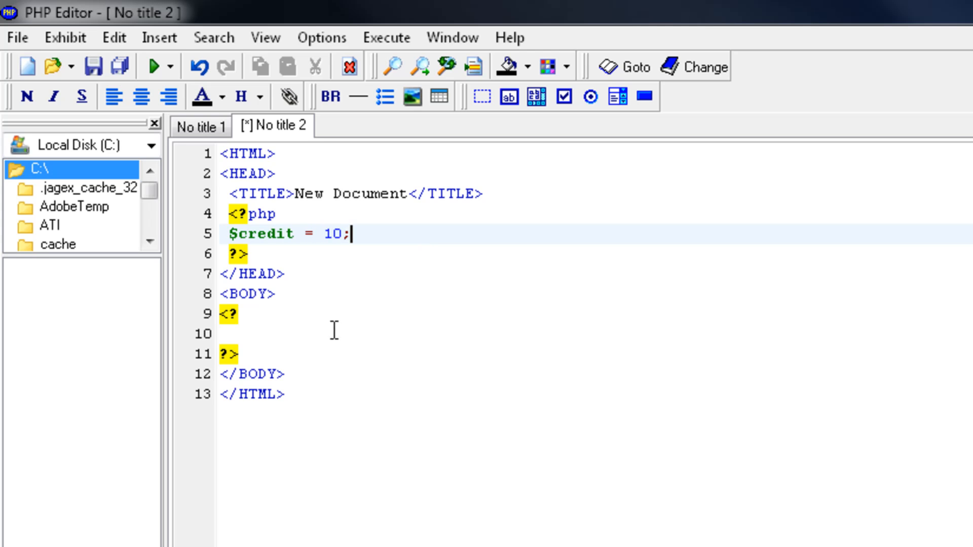
mouse_move(365, 231)
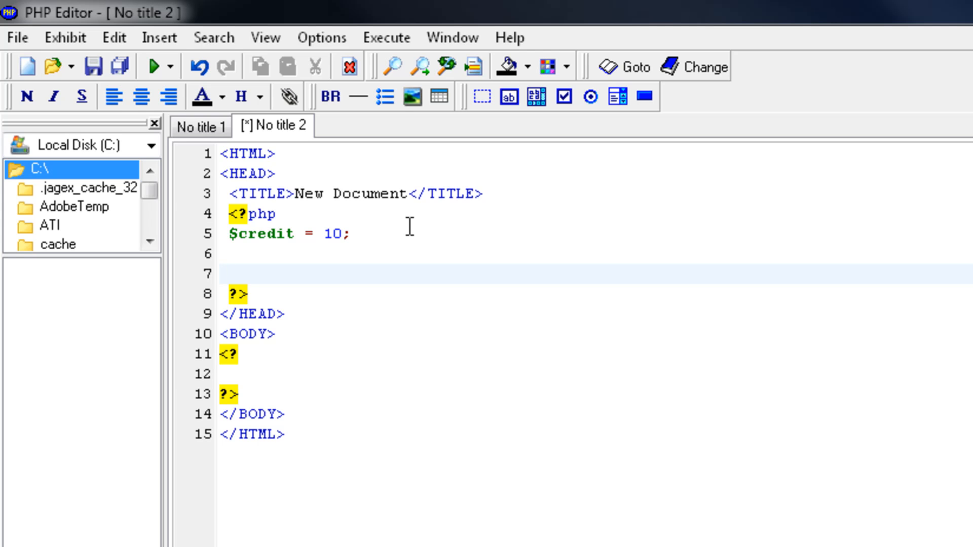
Step: Write the condition if ($credit == 0) { below the variable
text(if)
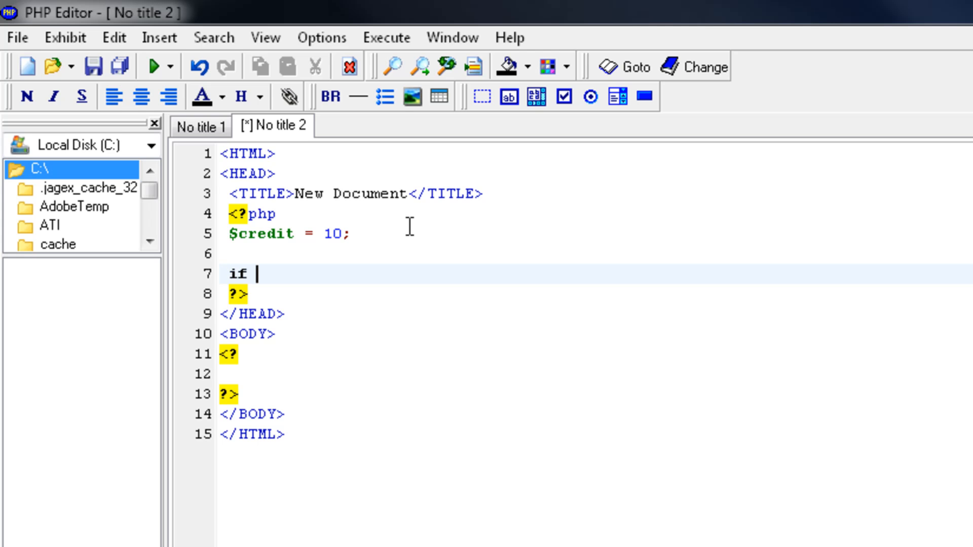
text(($cr)
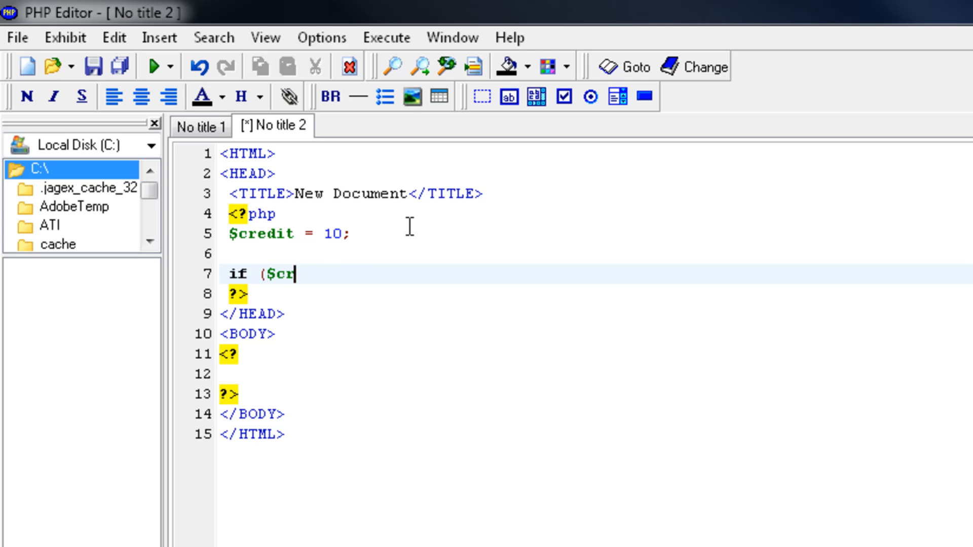
text(edit ==)
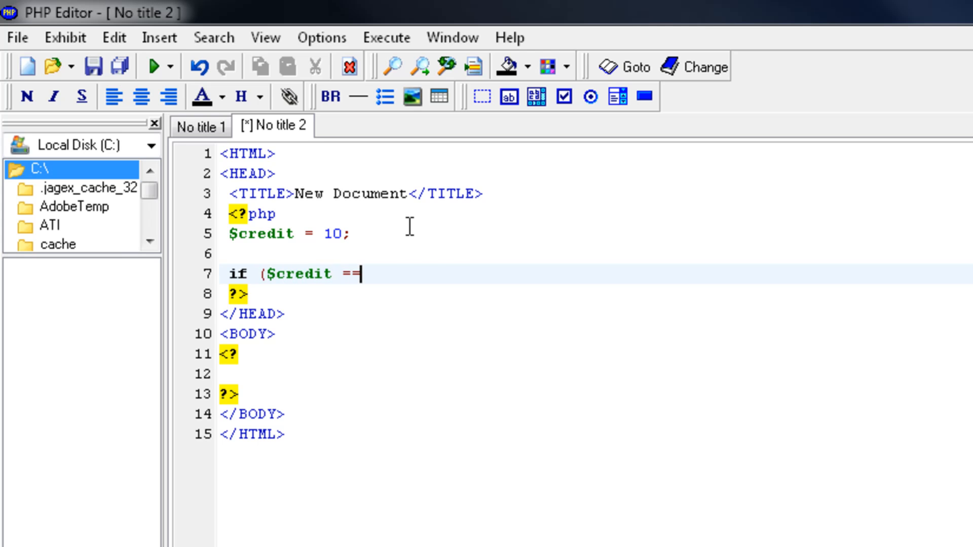
text(0))
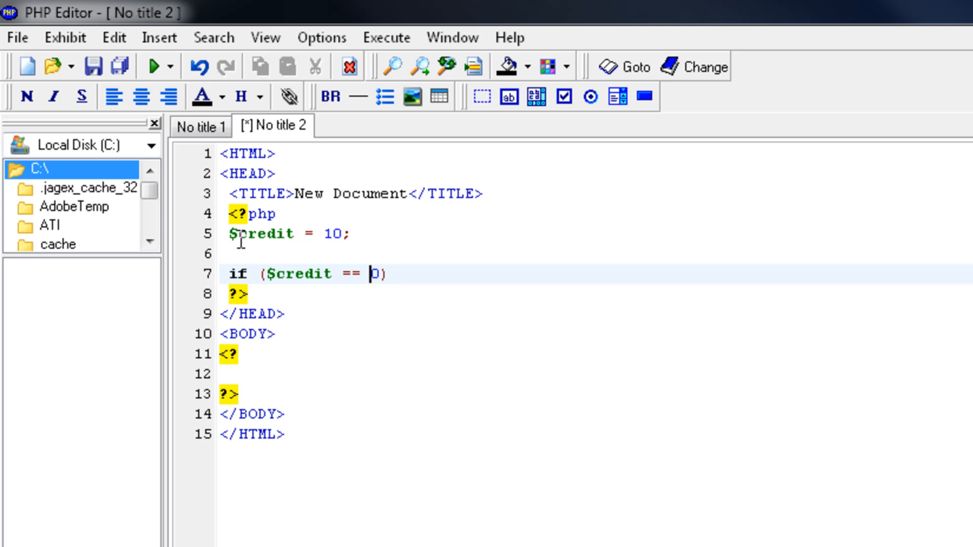
mouse_move(330, 287)
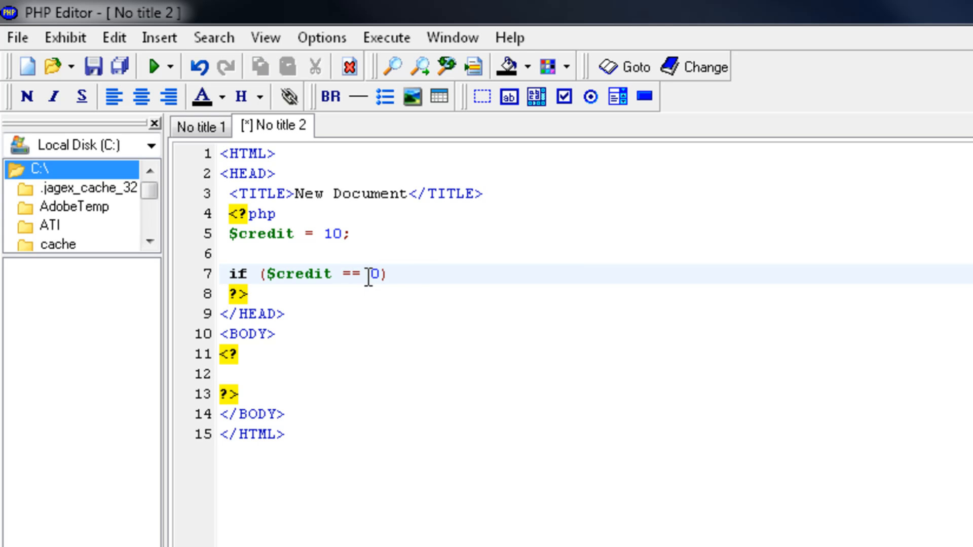
mouse_move(405, 301)
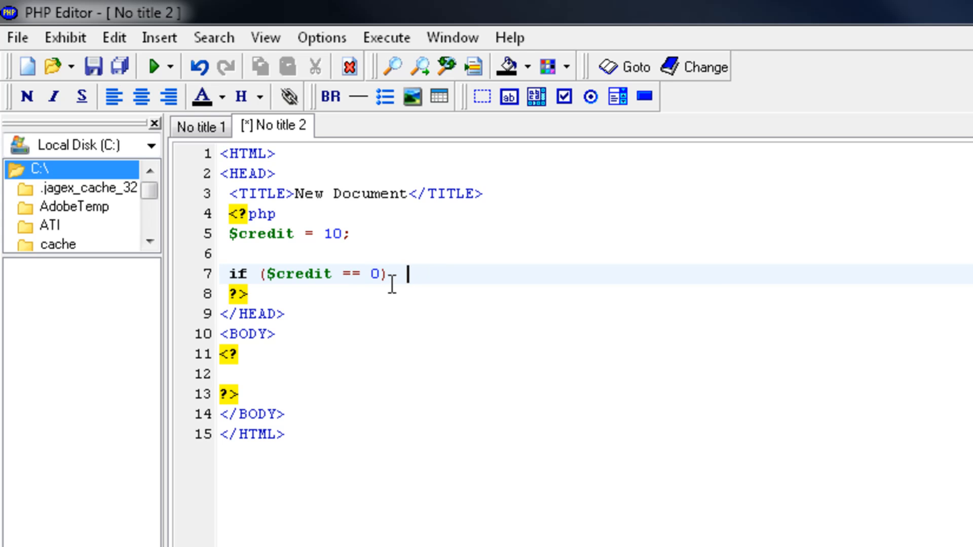
text({)
text(echo)
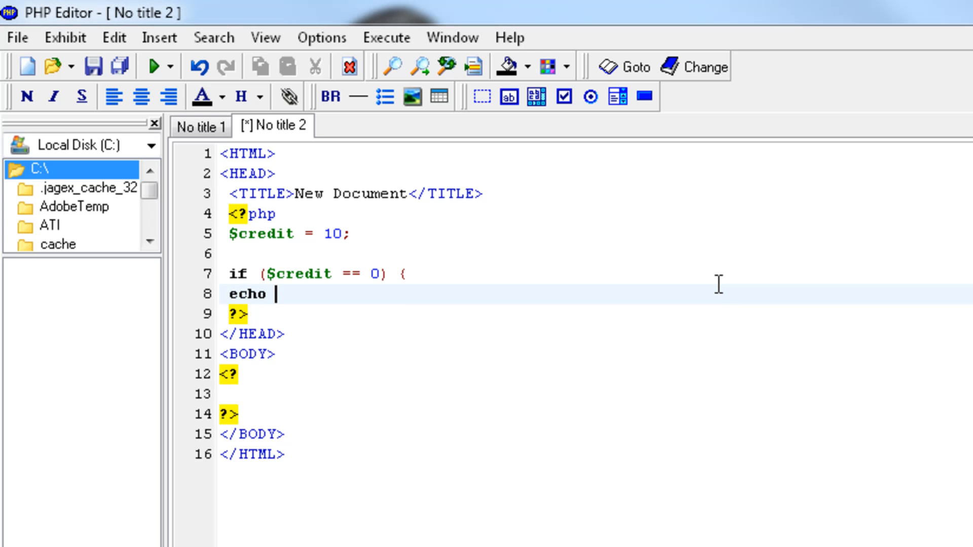
Step: Begin the echo string "Your cred…" inside the if block
text(")
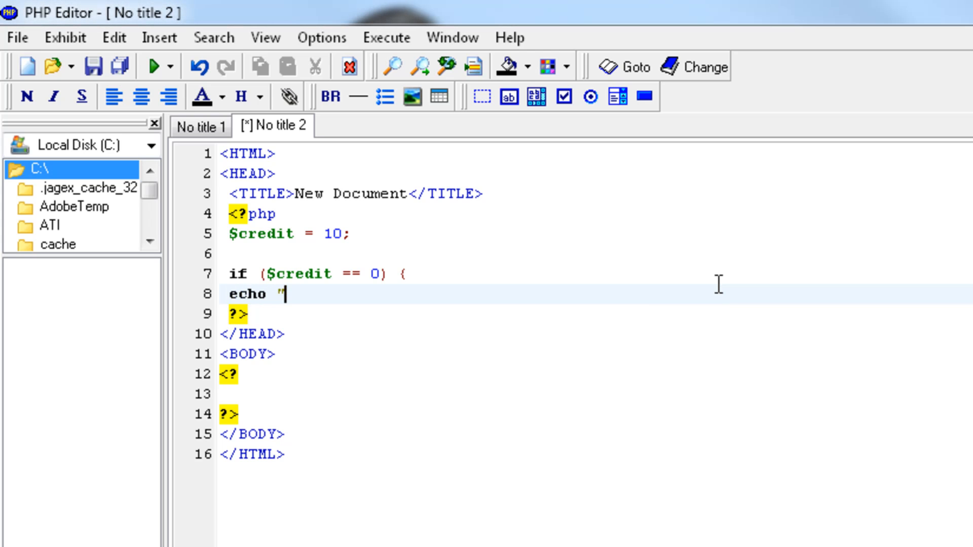
text(Your cred)
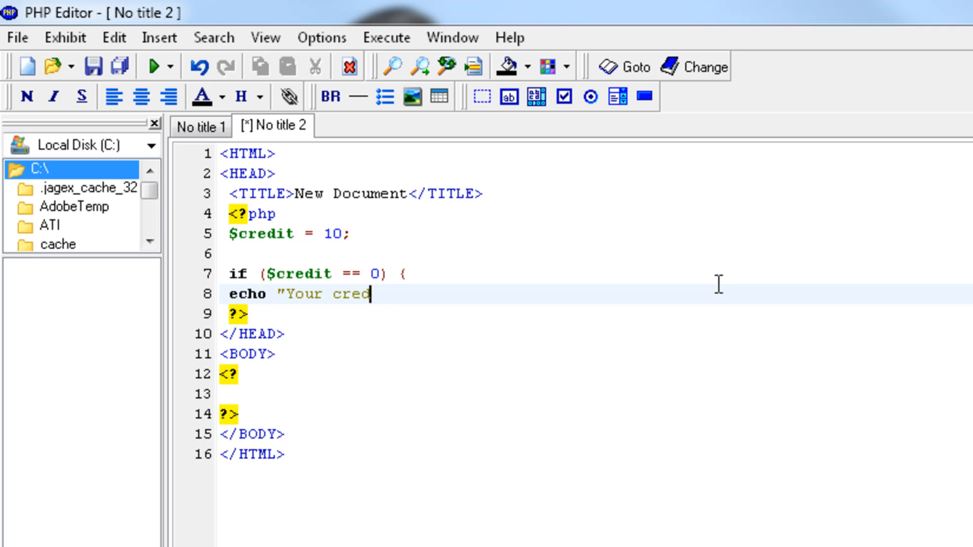
Step: Finish echo "Your credit is gone"; and close the if block with }
text(it is gone)
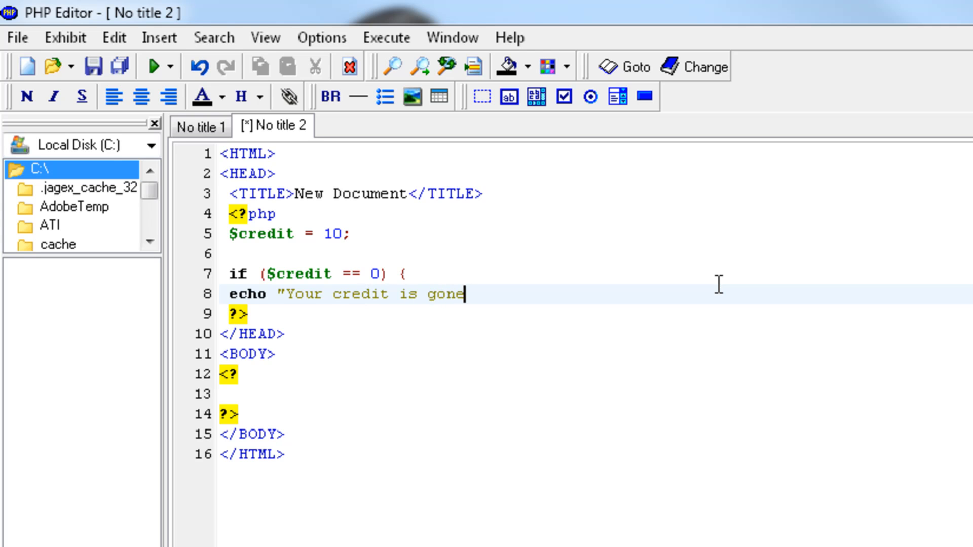
text(";)
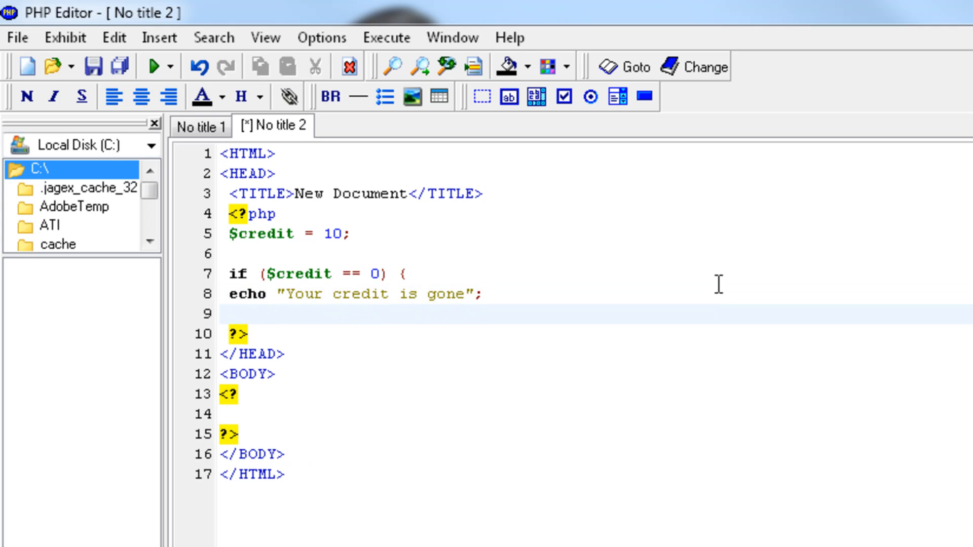
text(})
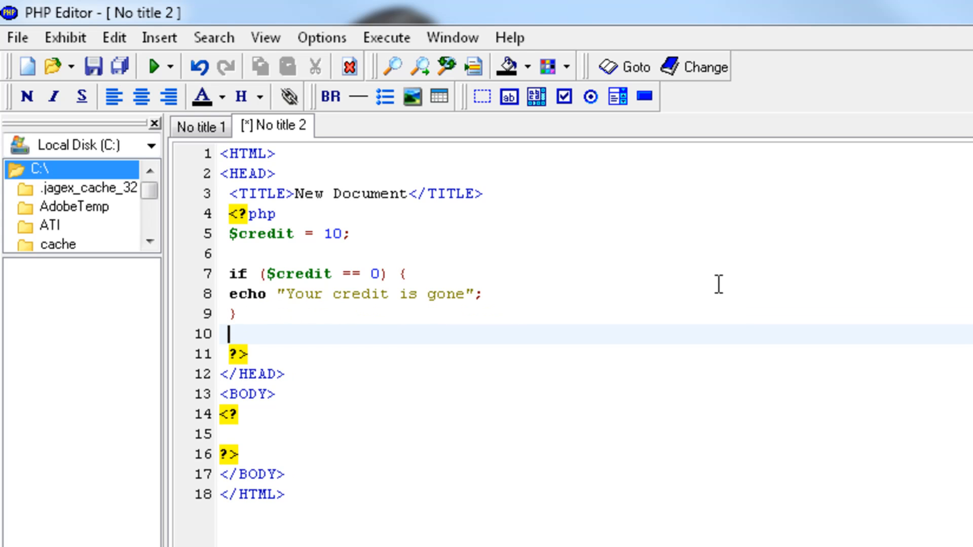
Step: Add the branch elseif ($credit == 10){
text(elseif)
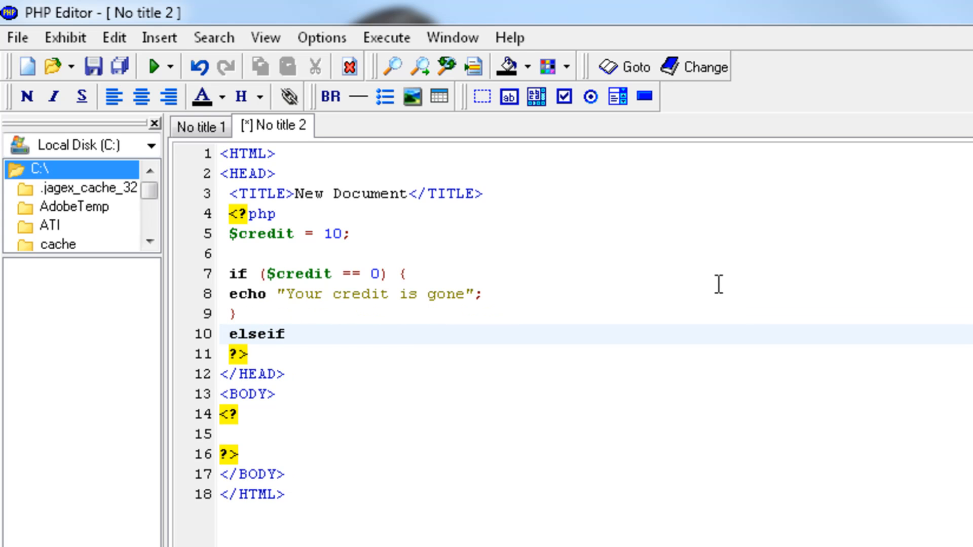
text(($c)
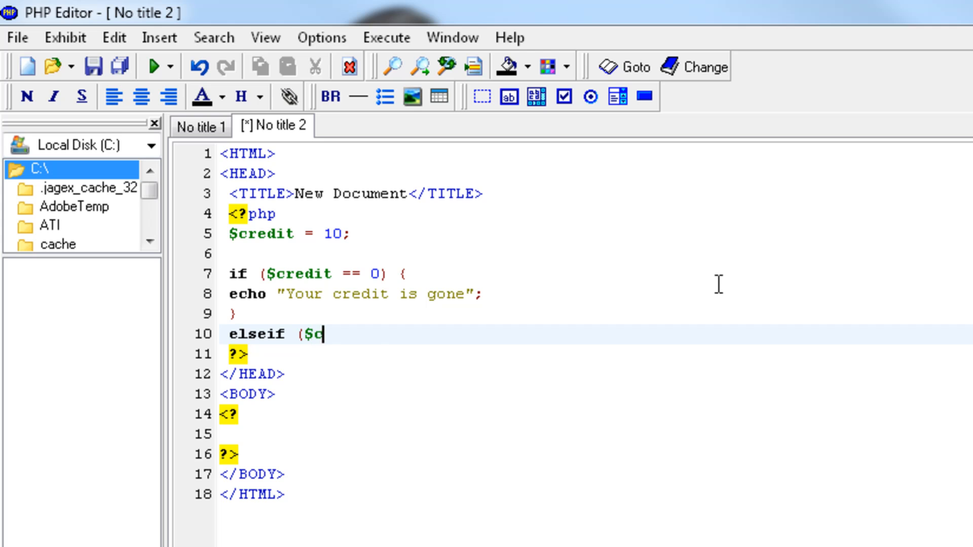
text(redit ==)
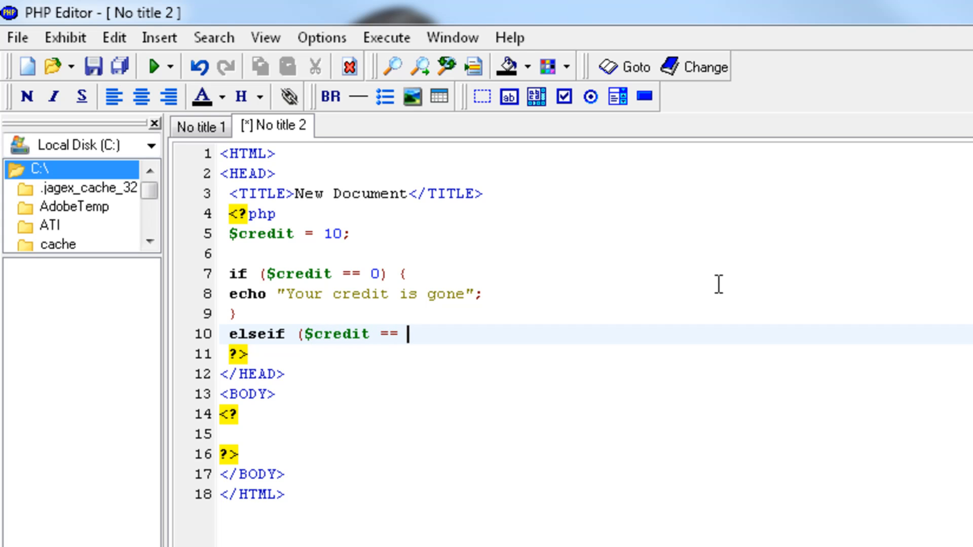
text(10))
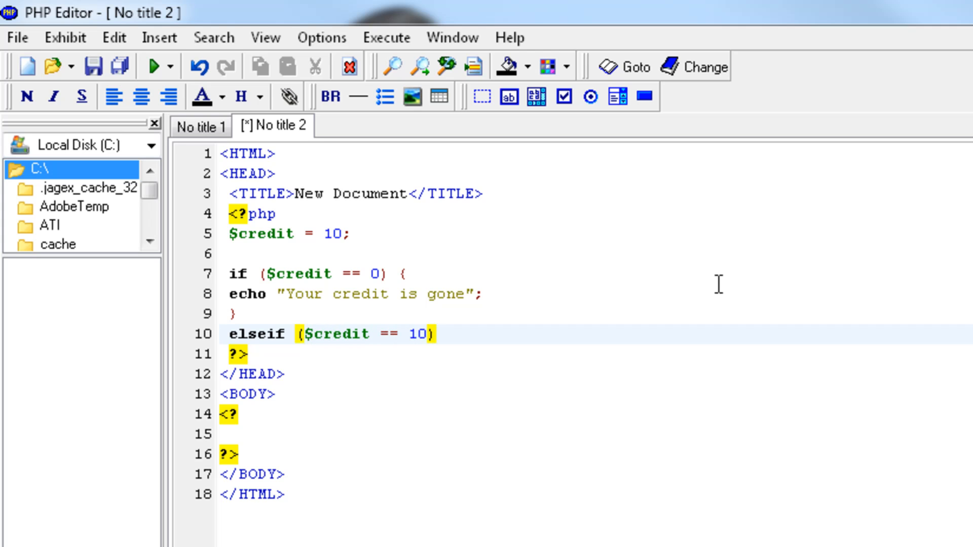
text({)
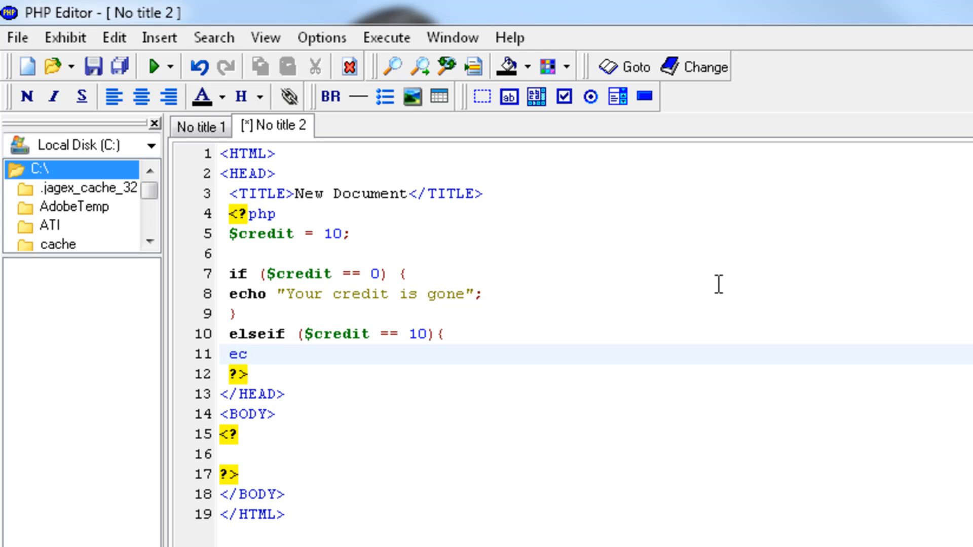
Step: Echo "your credit is exactly 10" inside the elseif branch
text(ho "your)
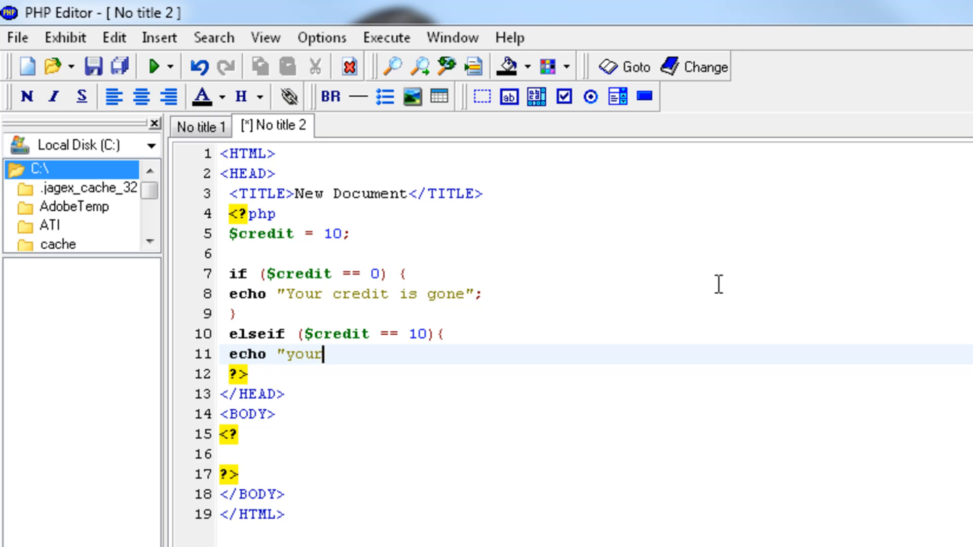
text(credit is)
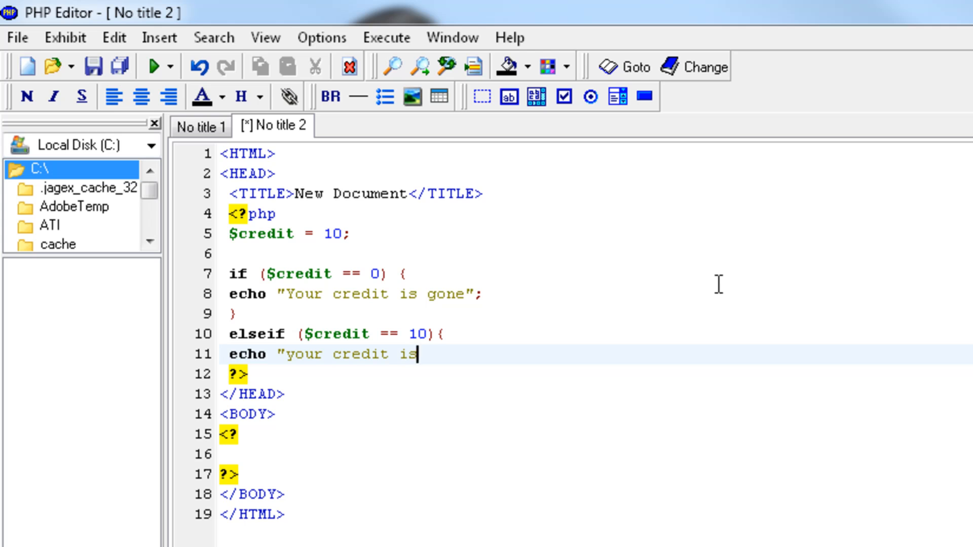
text(exactly 10)
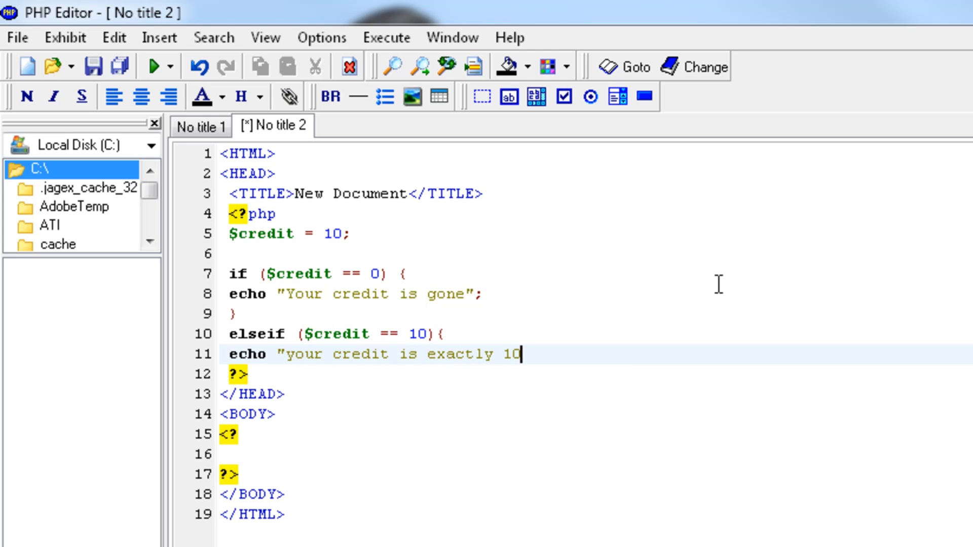
text(";)
text(})
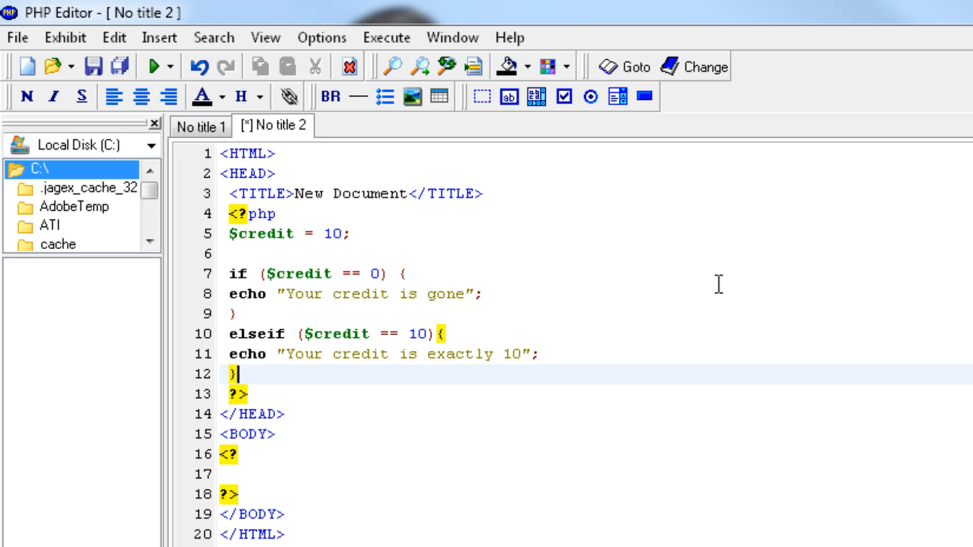
Step: Add a third branch elseif ($credit > 20)
text(els)
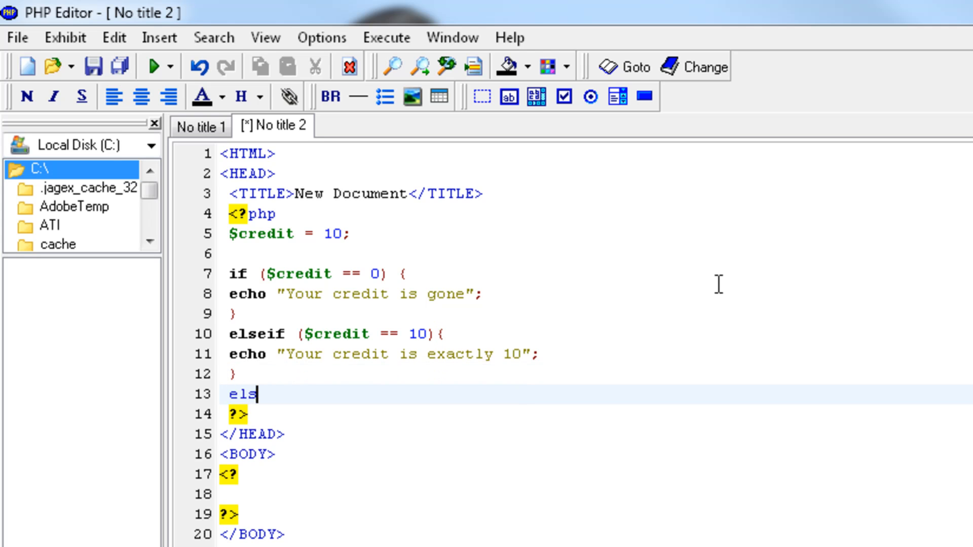
text(eif ()
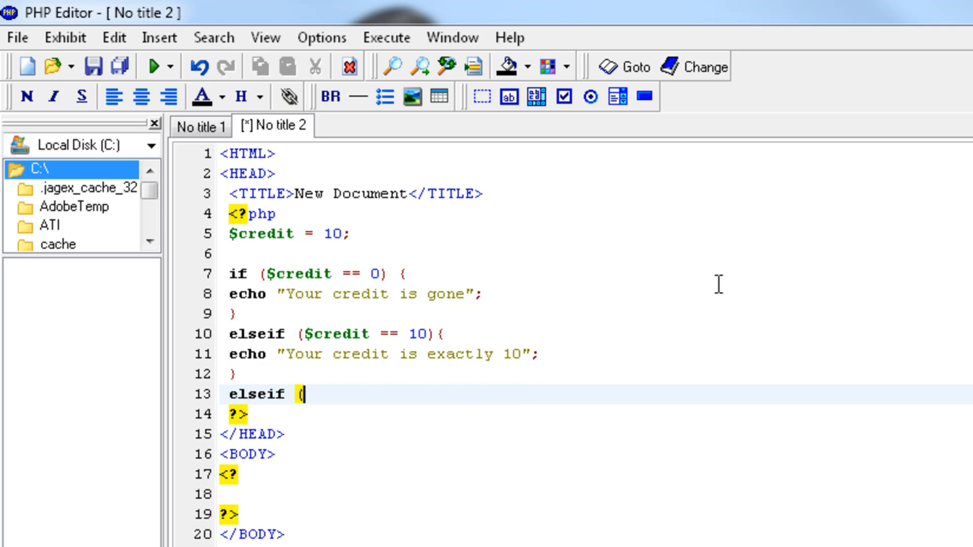
text($)
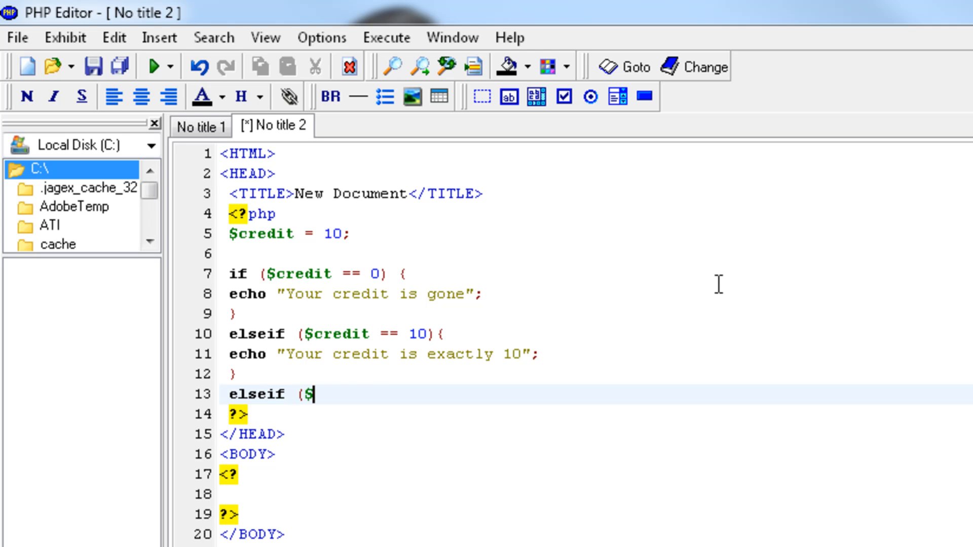
text(credit)
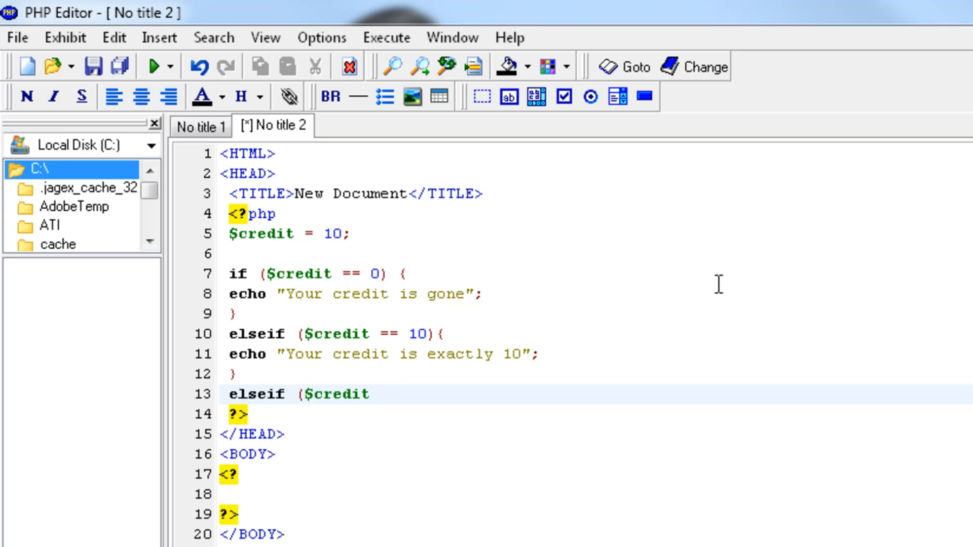
text(> 20) {)
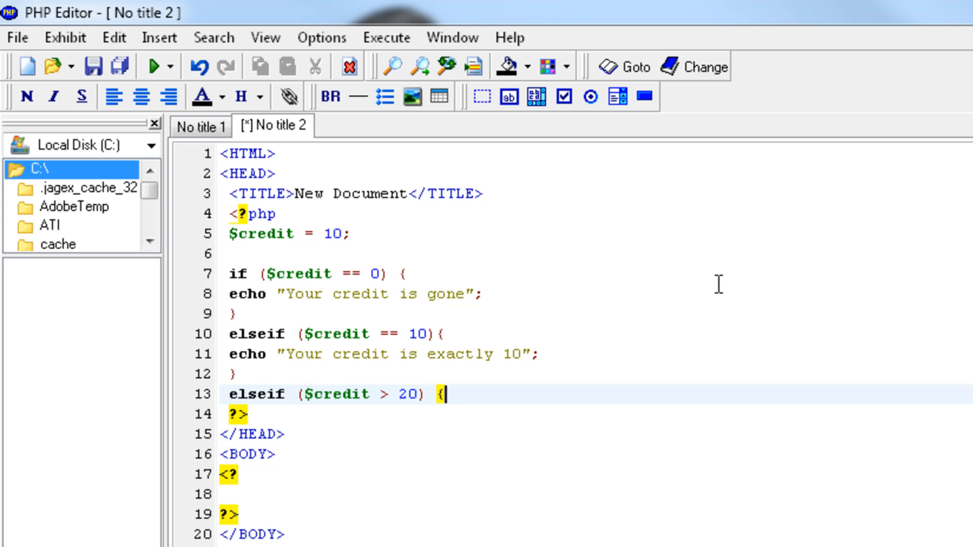
Step: Echo "You have more than 20 credit left" inside that branch
text(echo ")
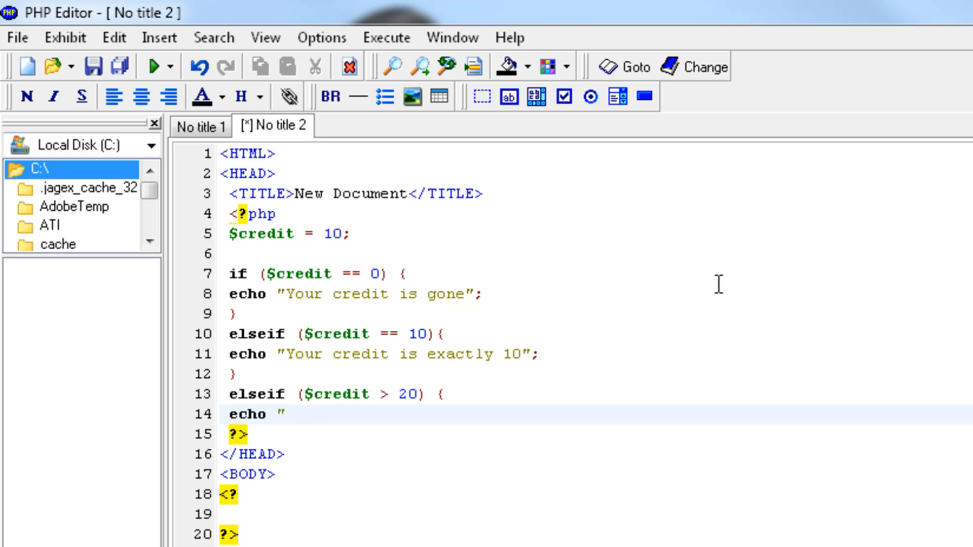
text(You)
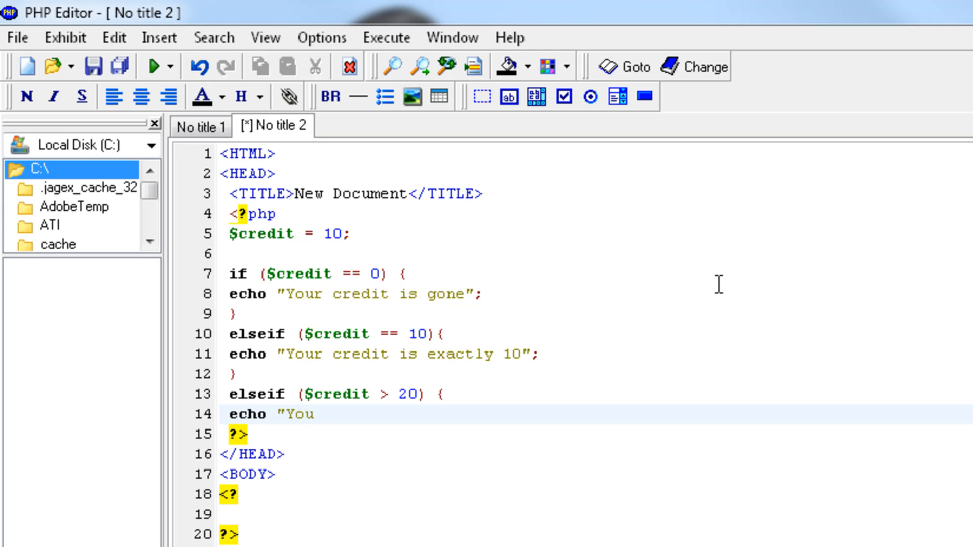
text(have more than 20 c)
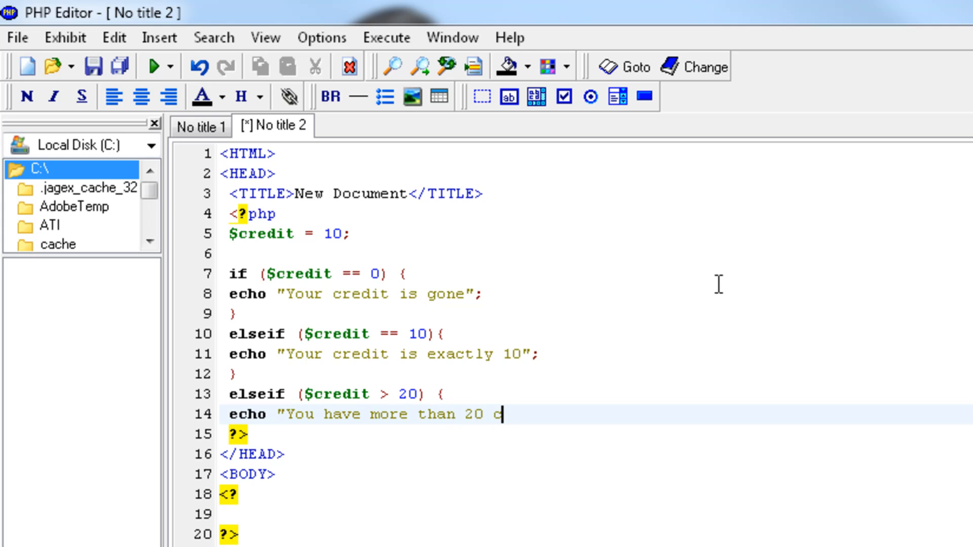
text(redit left";)
text(})
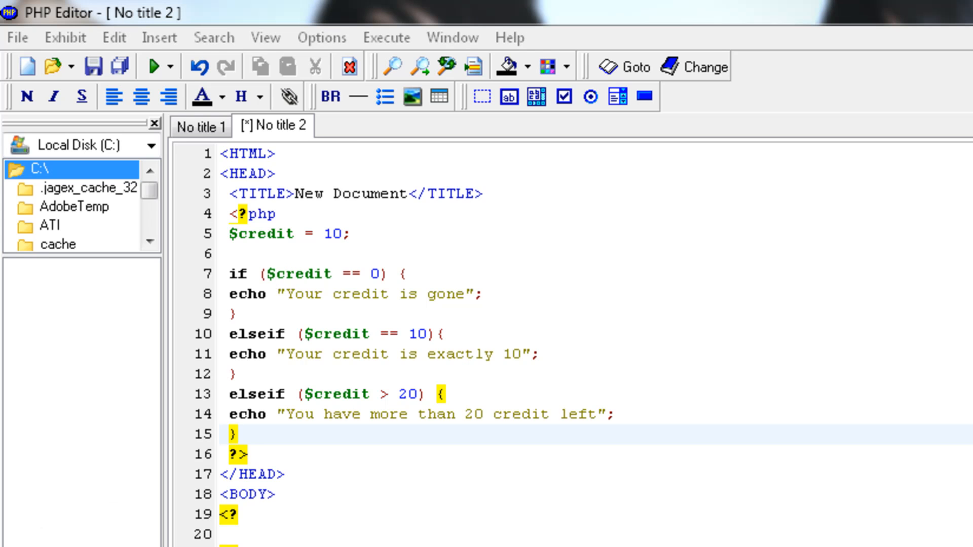
mouse_move(360, 467)
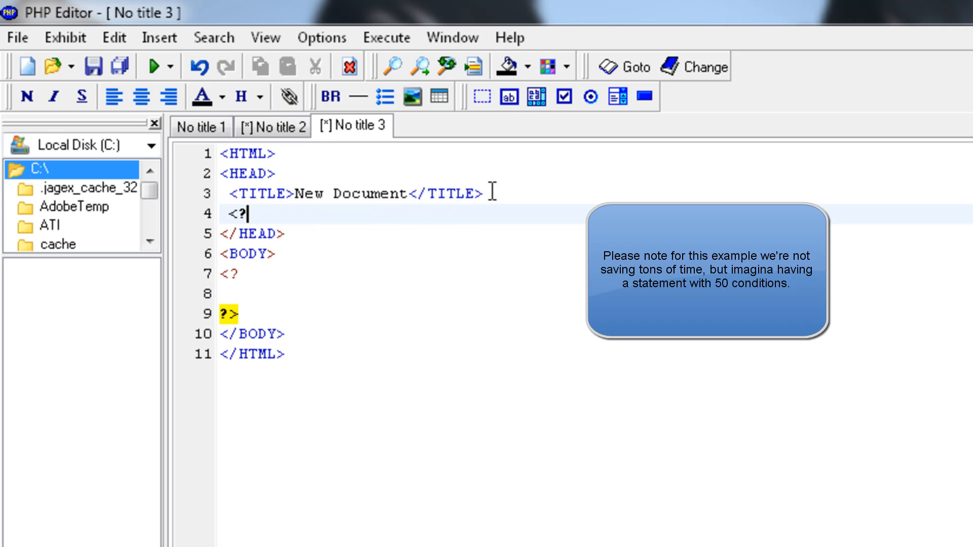
Step: Complete the <?php tag in the new document and declare $credit = 10;
text(php)
text(?>)
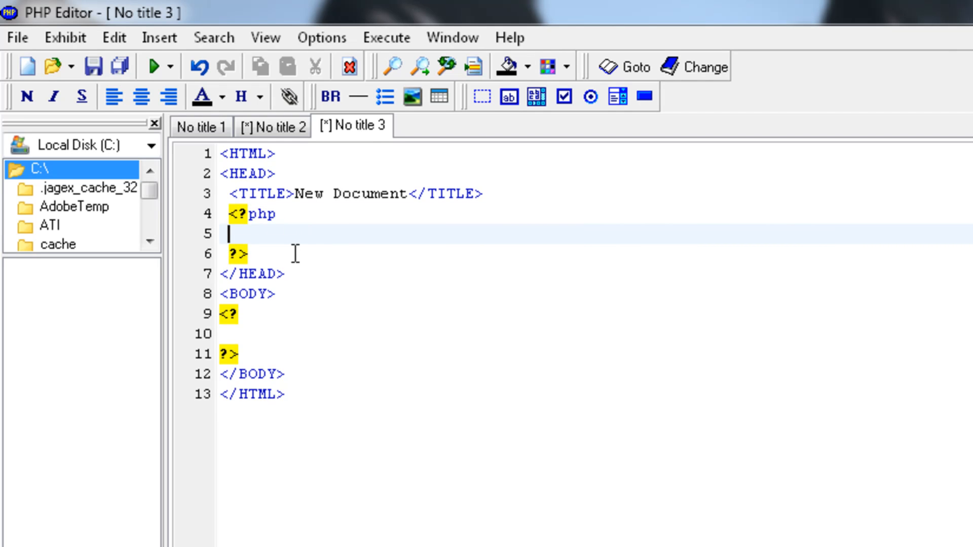
text($credit)
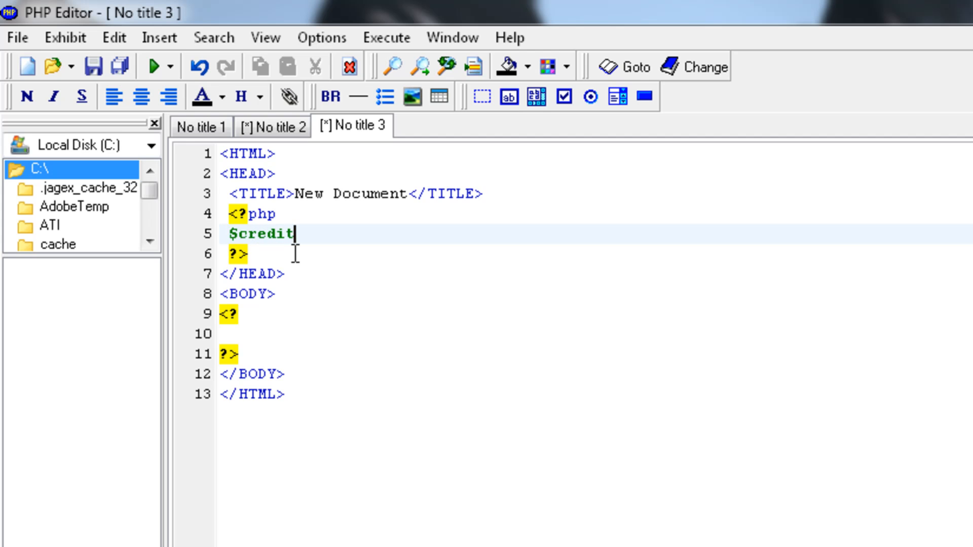
text(= 10;)
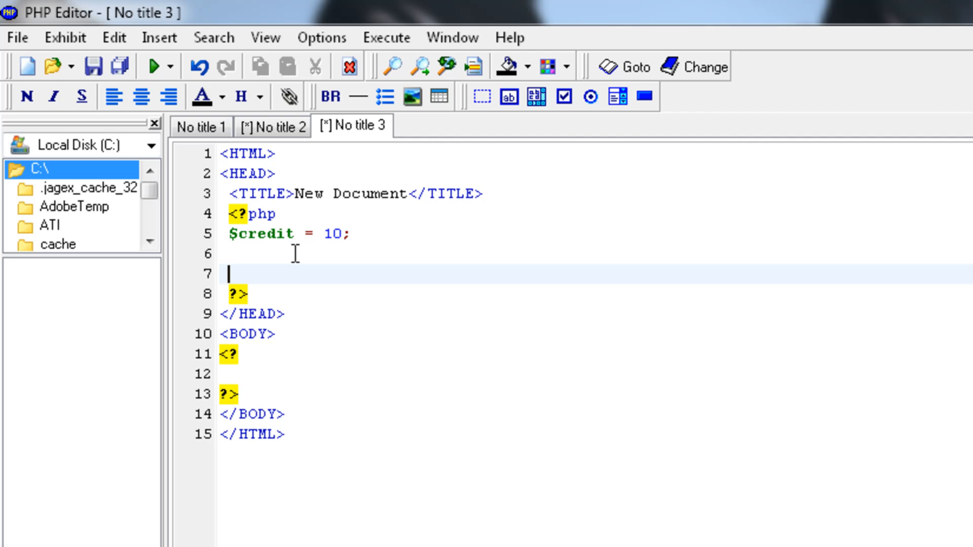
Step: Open a switch ($credit) { block
text(switch ()
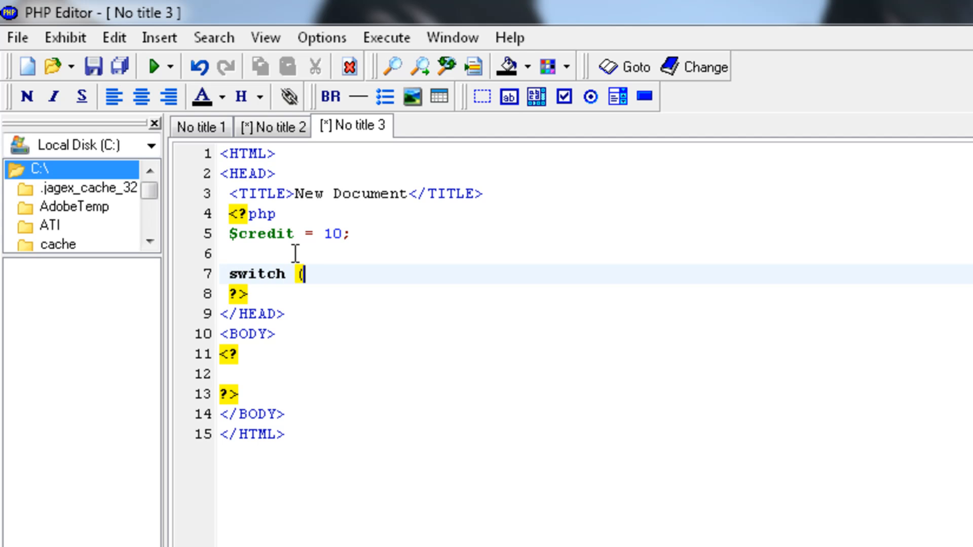
text($credit)
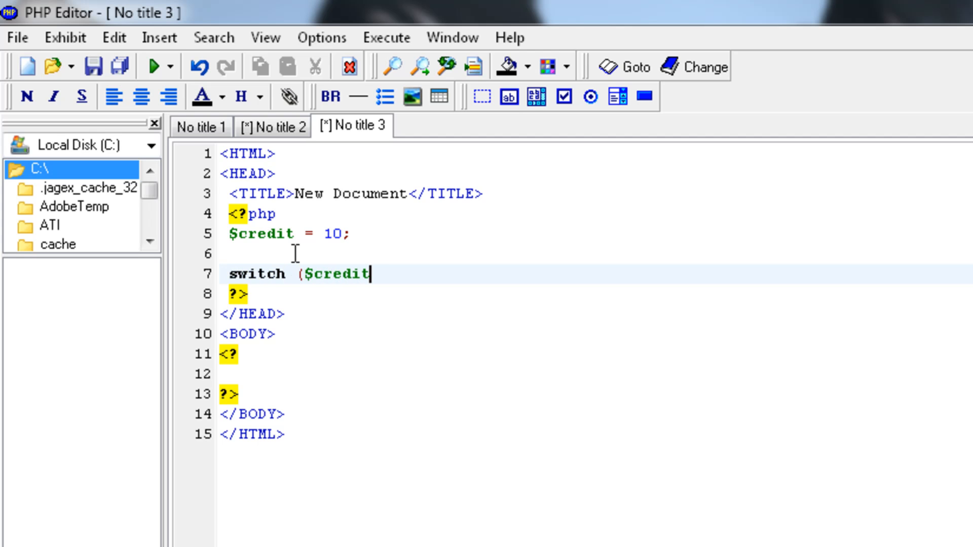
text() {)
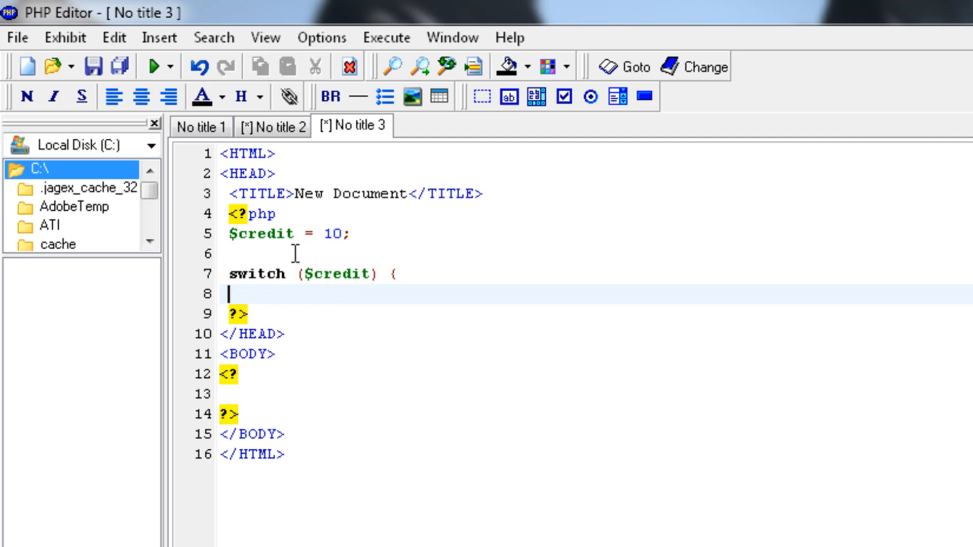
Step: Write case 0: echoing "You have no credit remaining" followed by break;
text(case)
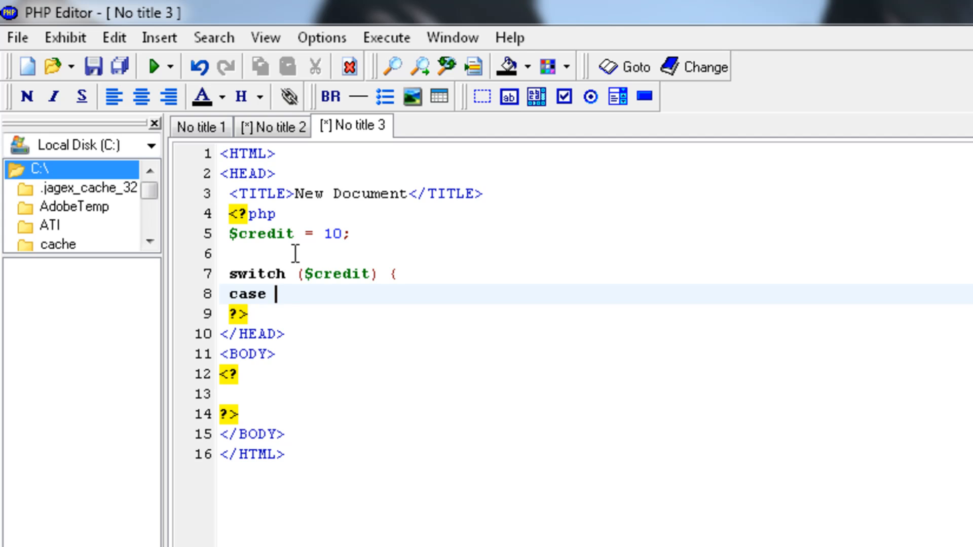
text(0:)
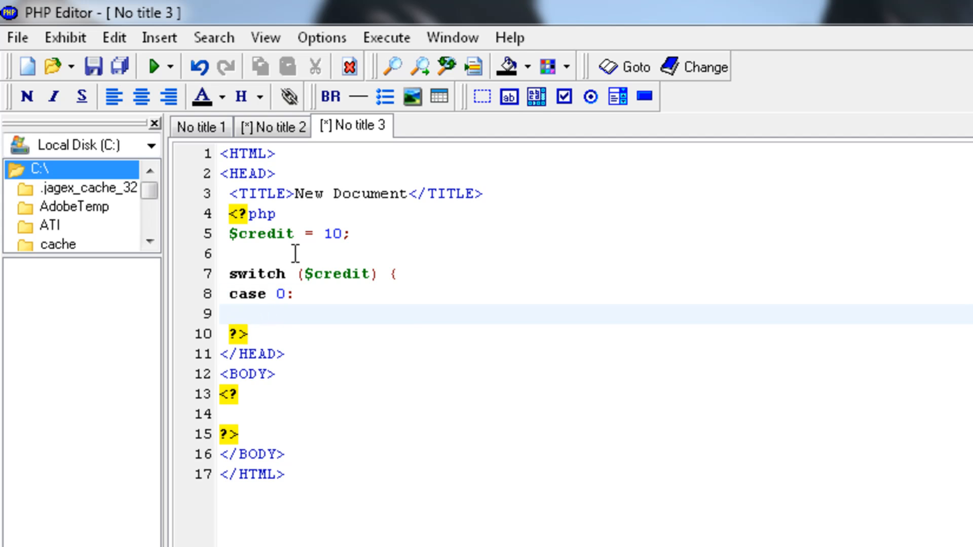
text(echo)
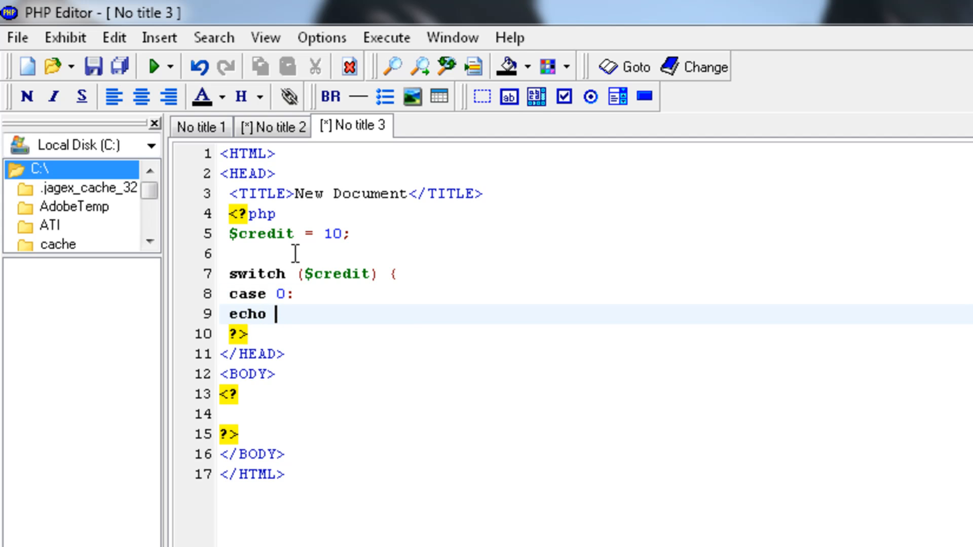
text("You)
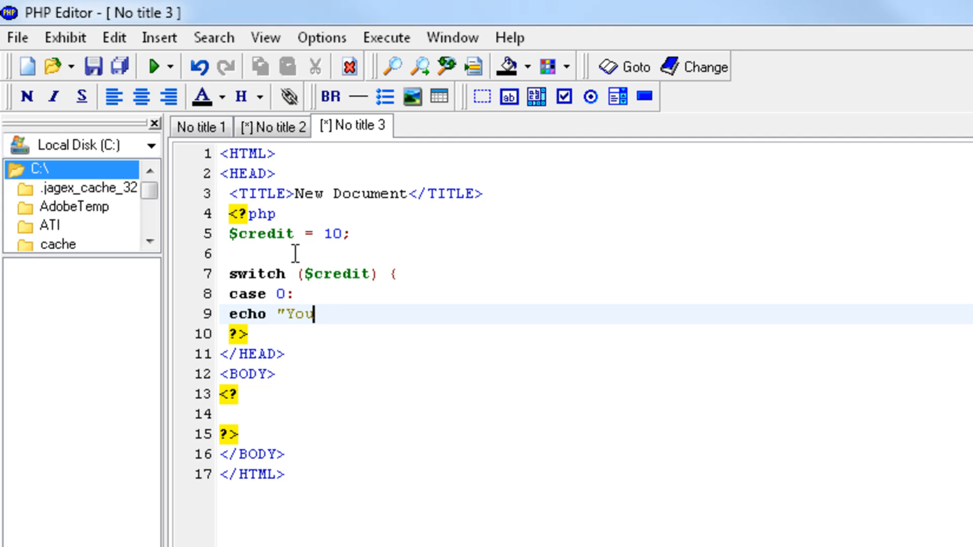
text(have no credit)
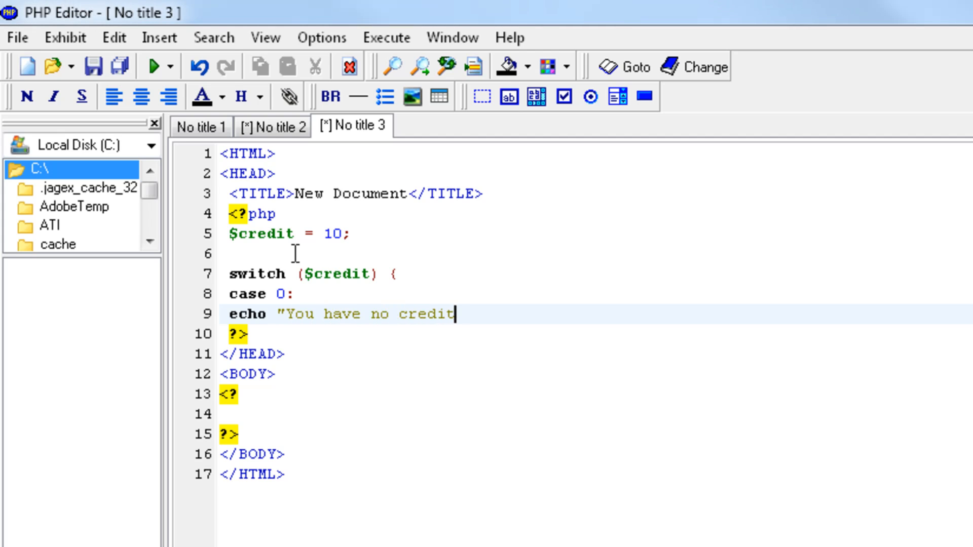
text(remaining)
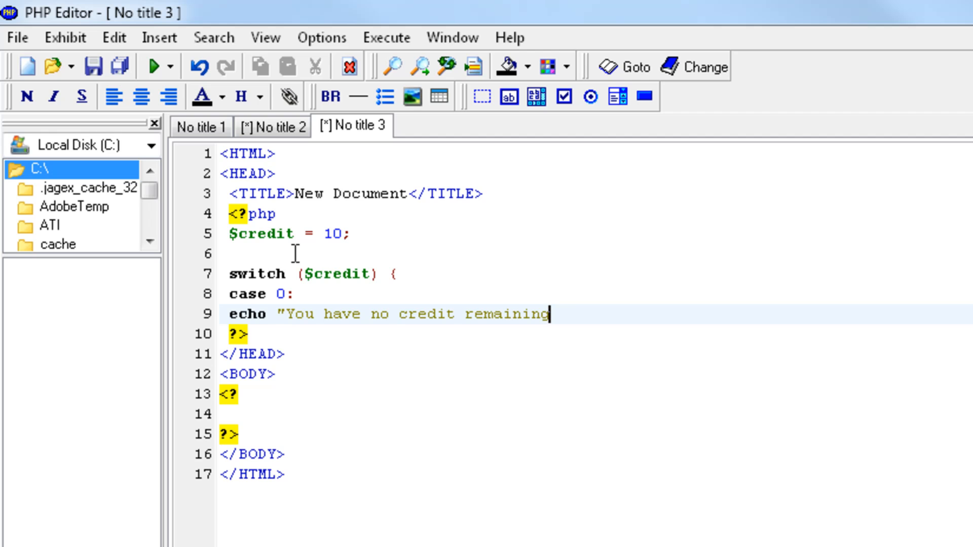
text(";)
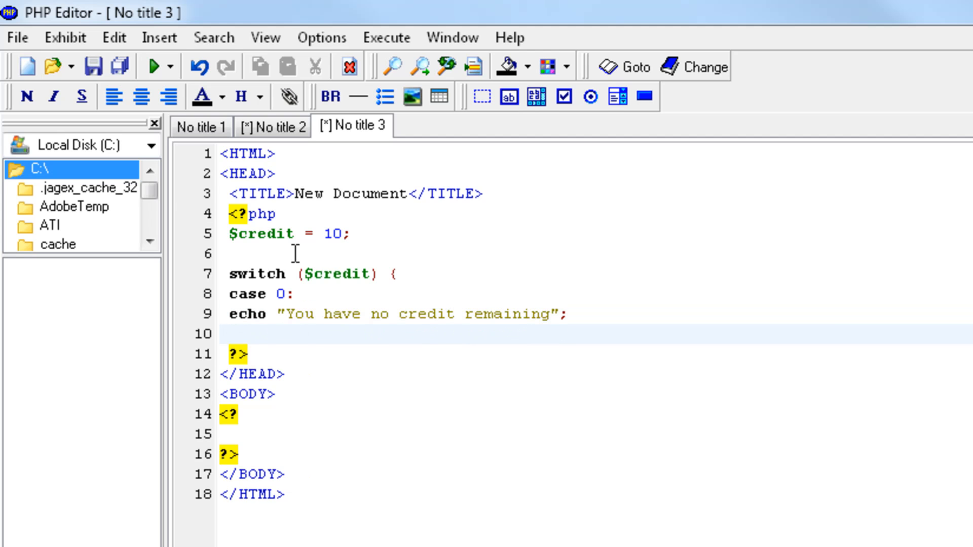
text(break)
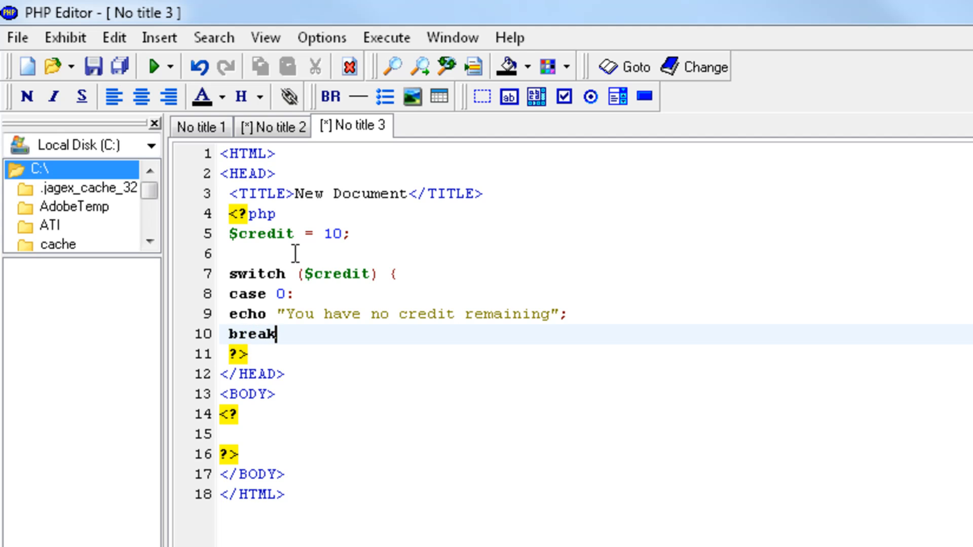
text(;)
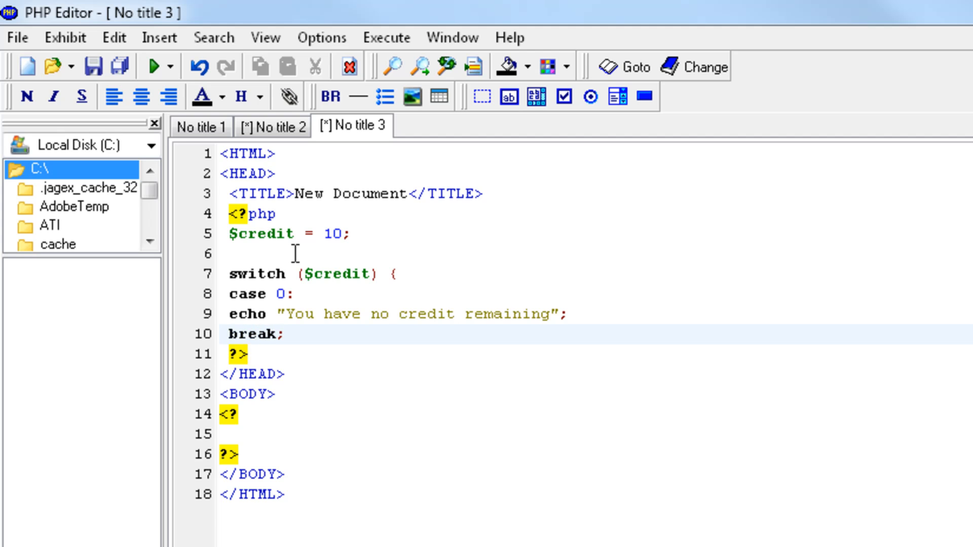
Step: Write case 10: echoing "You have 10 credit remaining"
text(case)
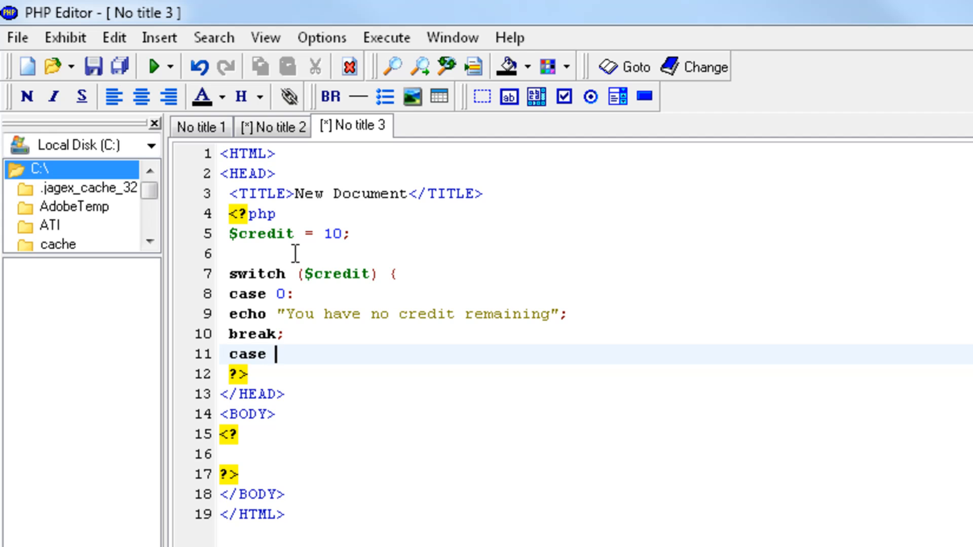
text(10:)
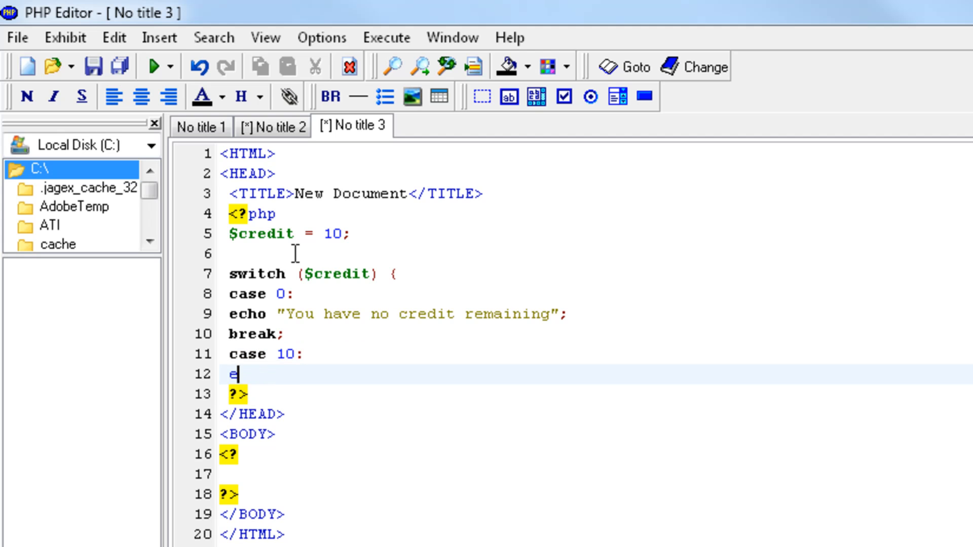
text(cho")
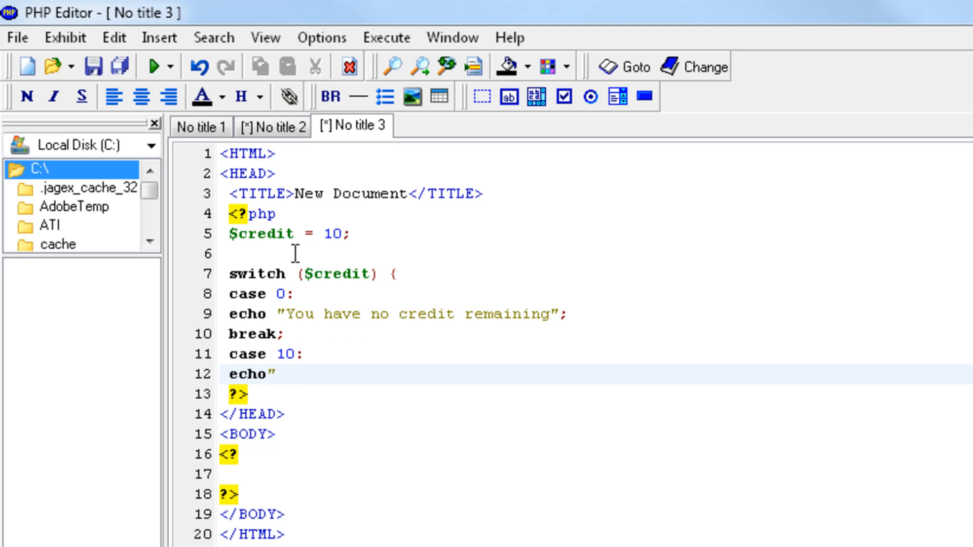
text(You)
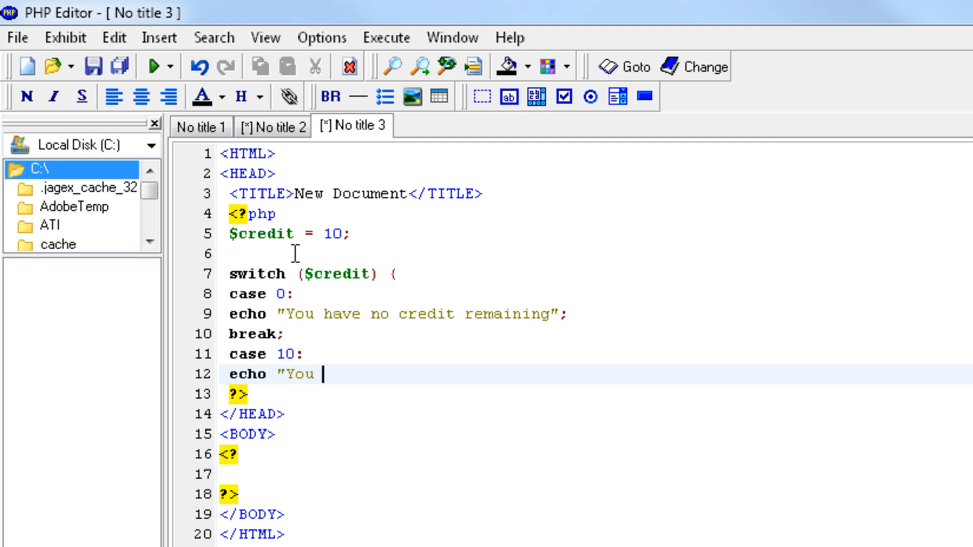
text(have 10 cr)
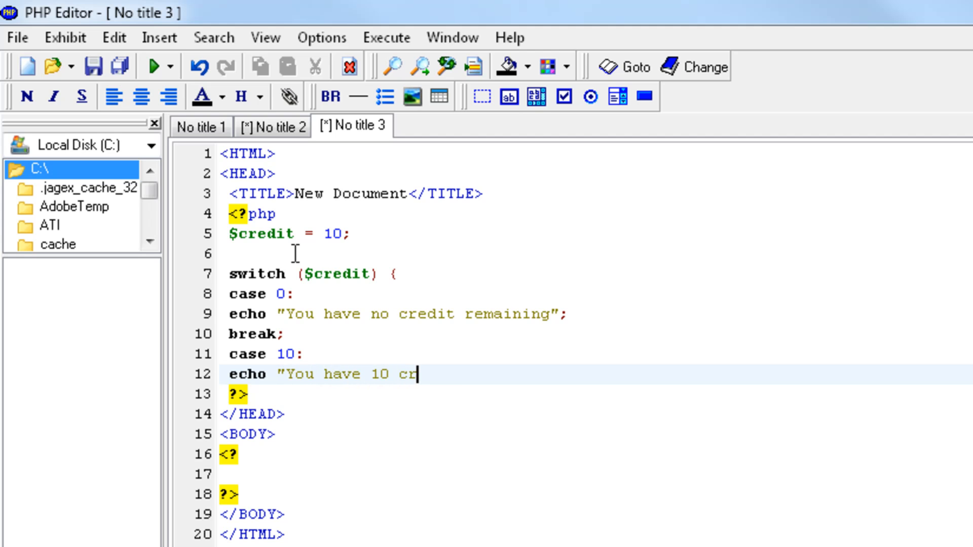
text(edit remaining";)
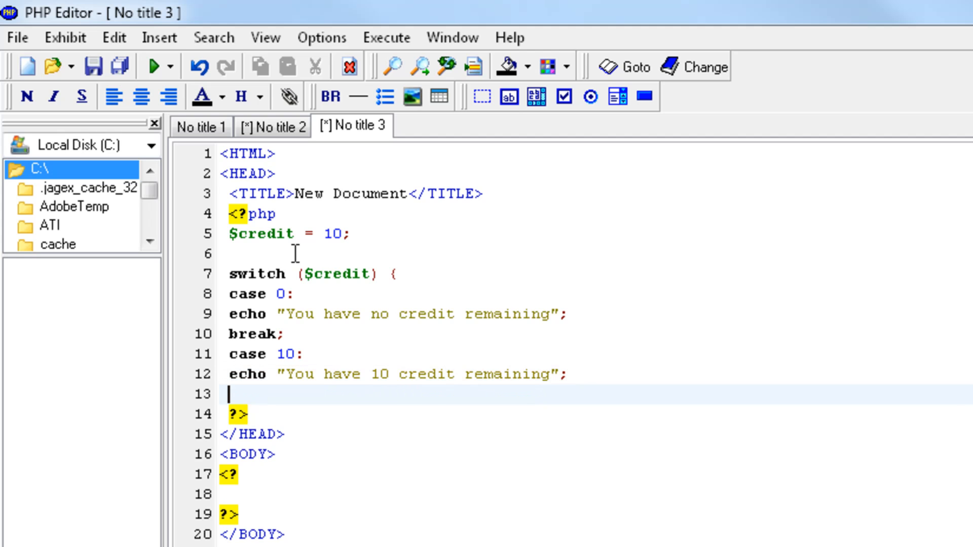
Step: End case 10 with break; and start case ($credit > 20)
text(break;)
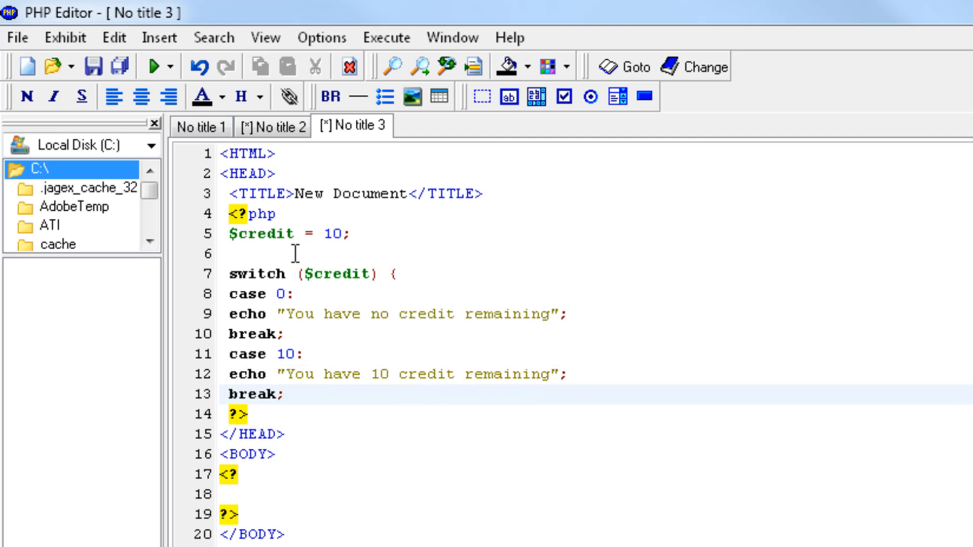
text(case)
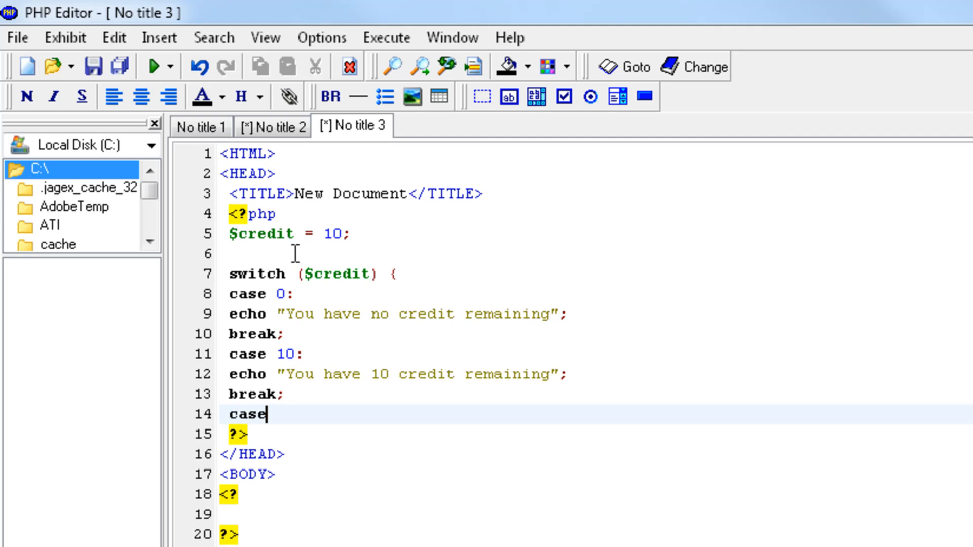
text(()
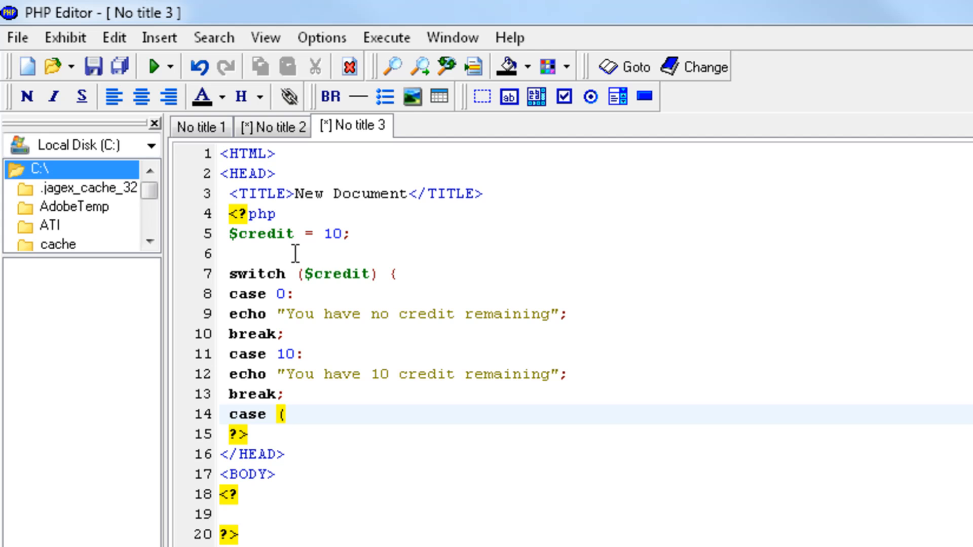
text($)
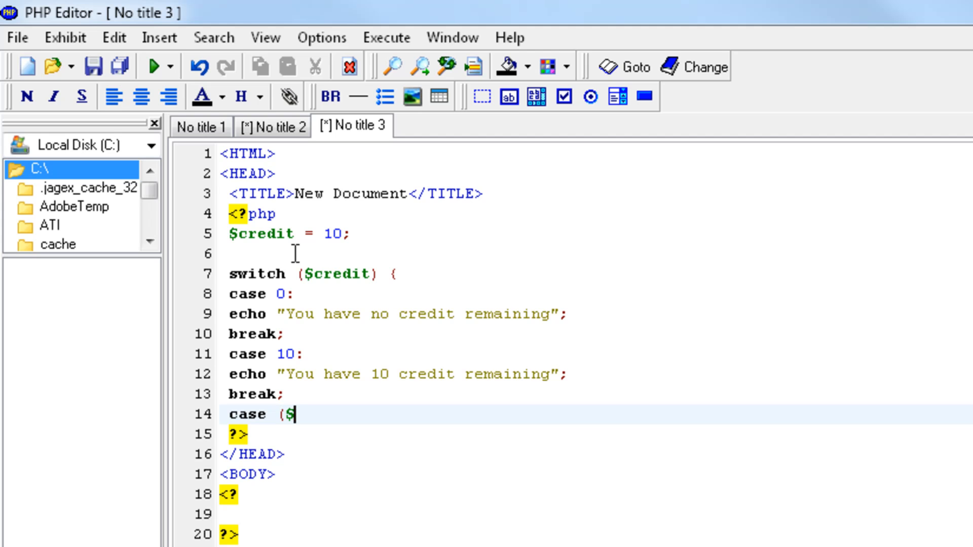
text(credit)
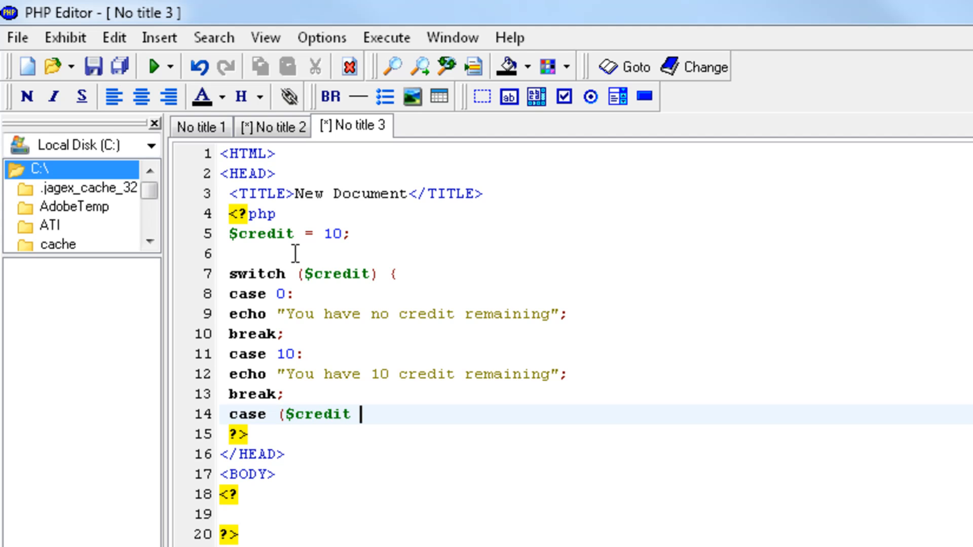
text(> 20):)
text(ec)
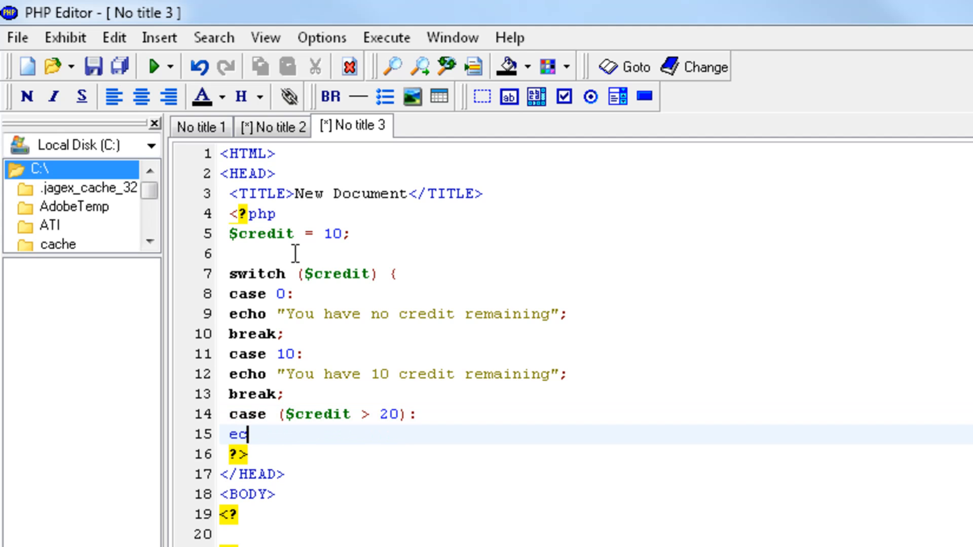
Step: Echo "You have more than 20 credit remaining", add break; and close the switch with }
text(ho ")
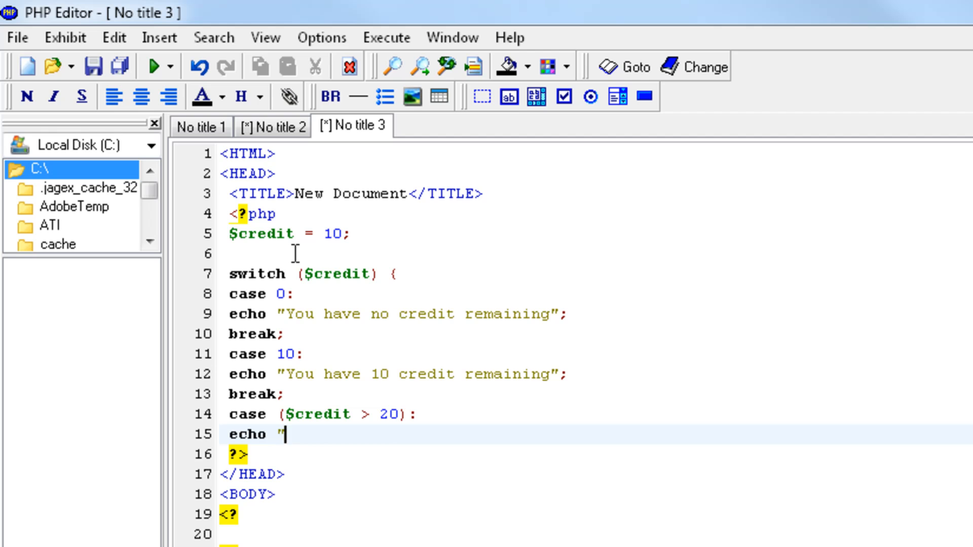
text(You have)
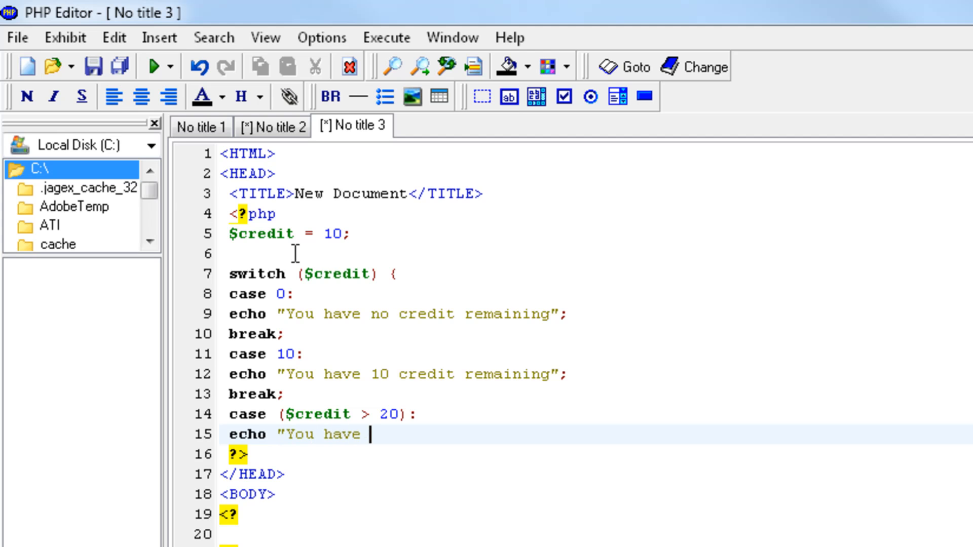
text(more than 20 c)
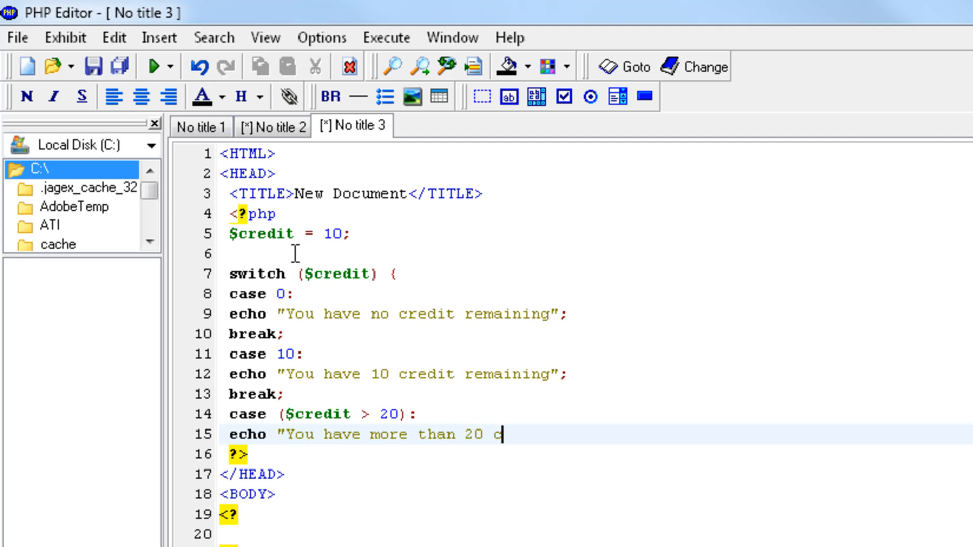
text(redit remaining";)
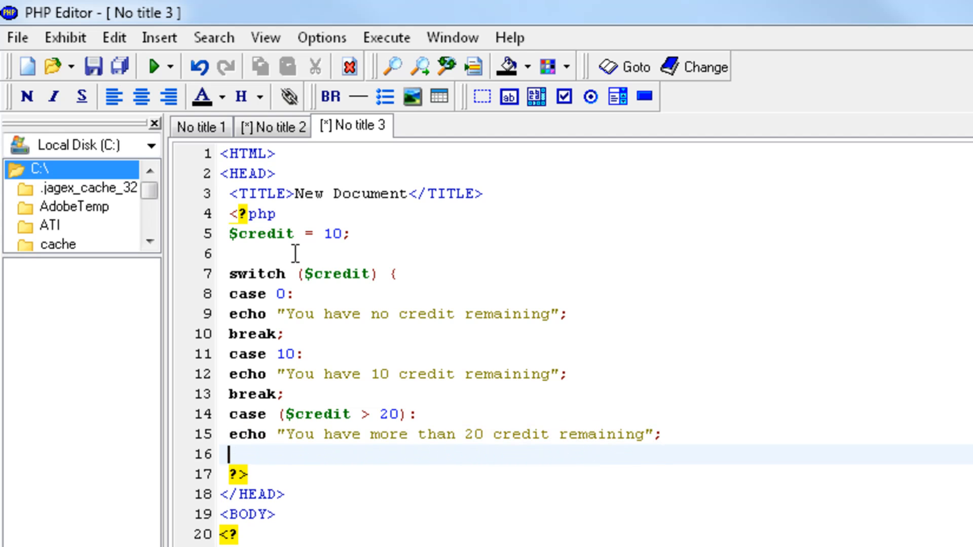
text(break;)
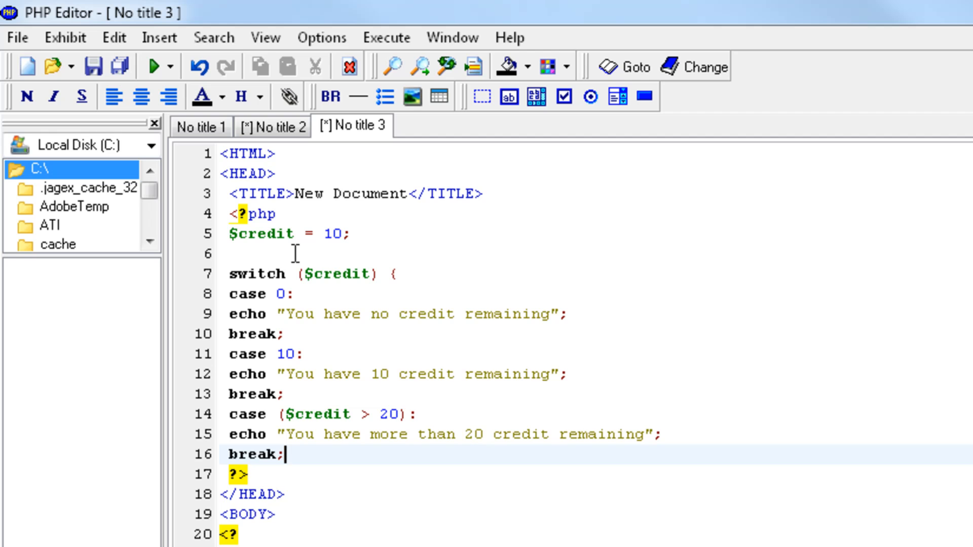
text(})
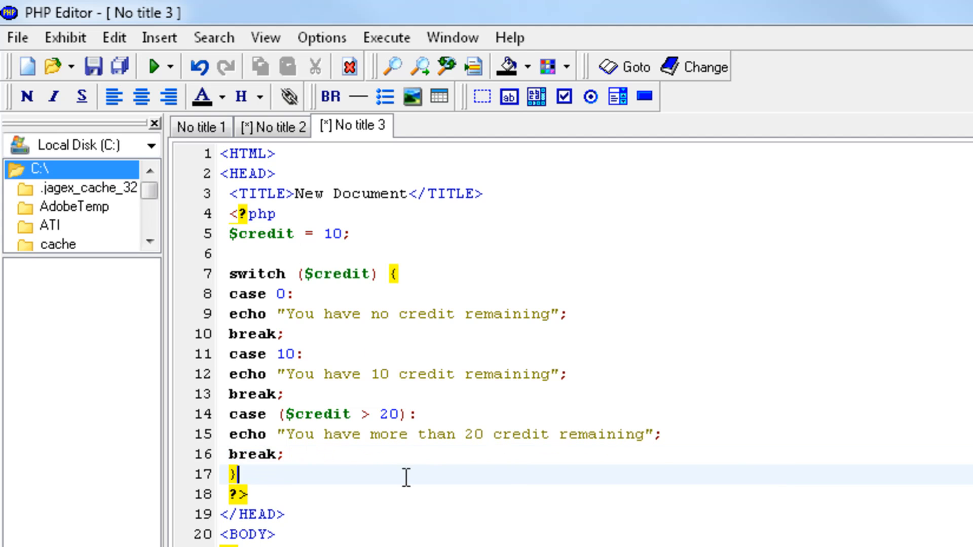
mouse_move(90, 480)
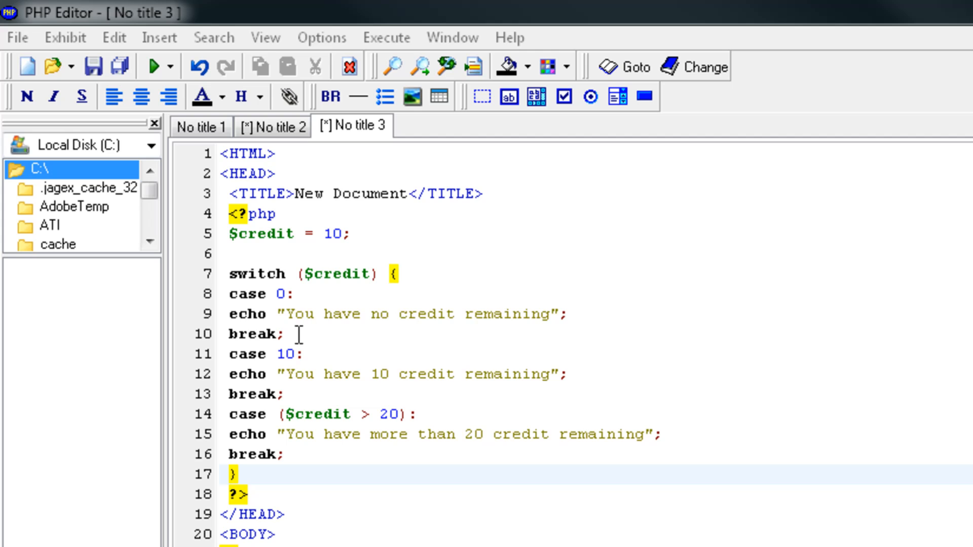
Step: Place the cursor at the break after the first case to remove it
click(247, 335)
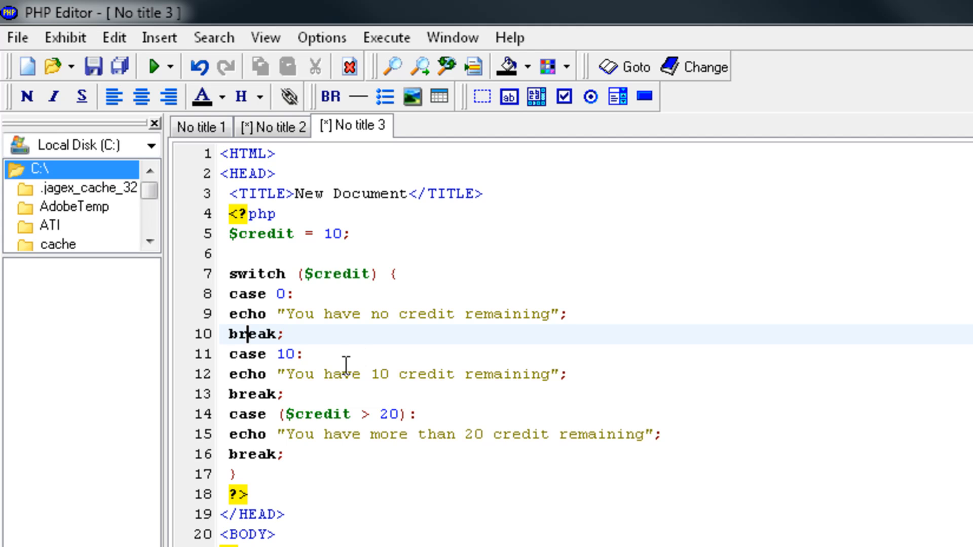
mouse_move(598, 444)
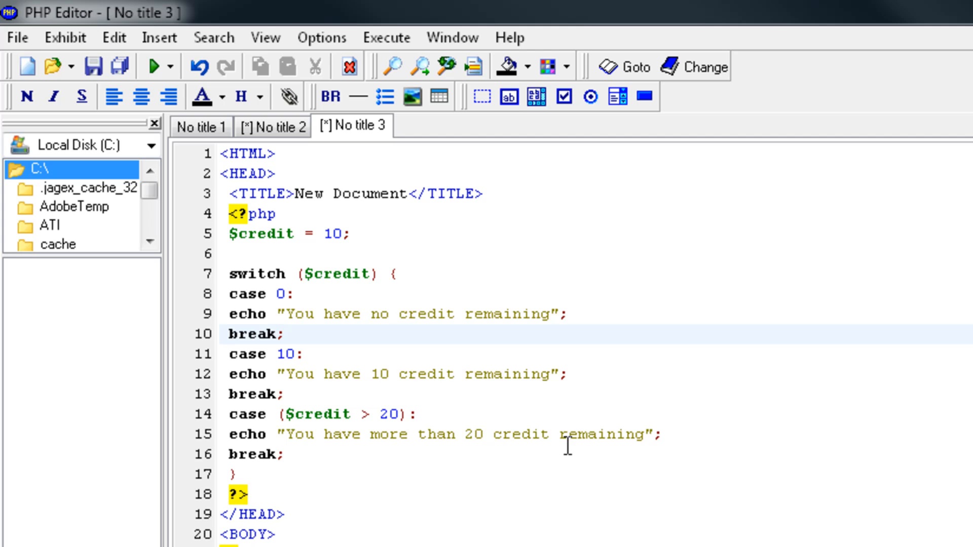
mouse_move(196, 81)
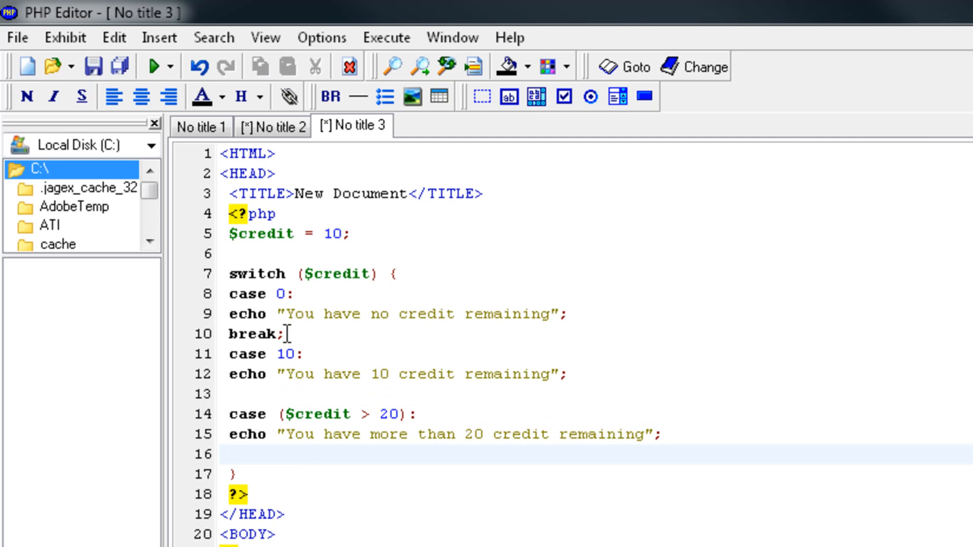
Step: Run the break-less script with View using interpreter to see both messages printed
click(176, 67)
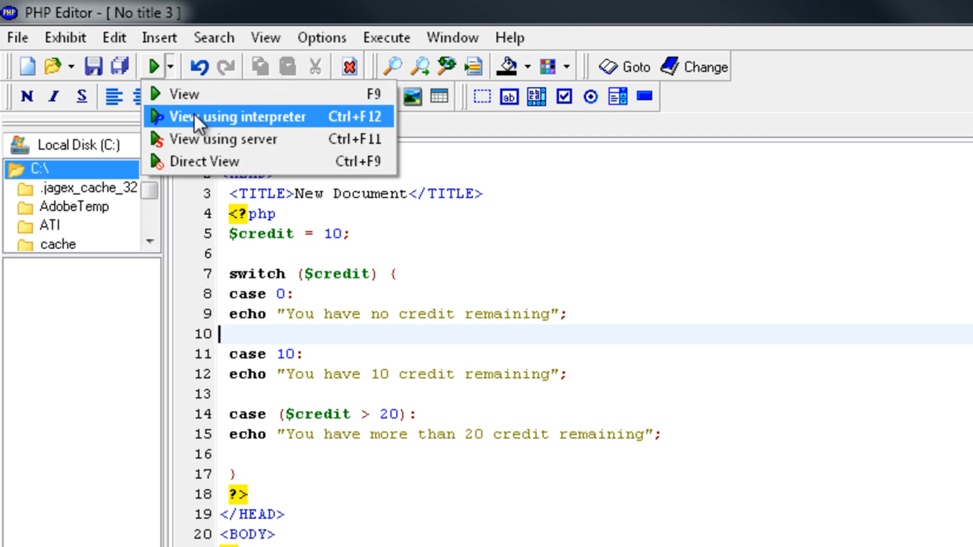
click(234, 116)
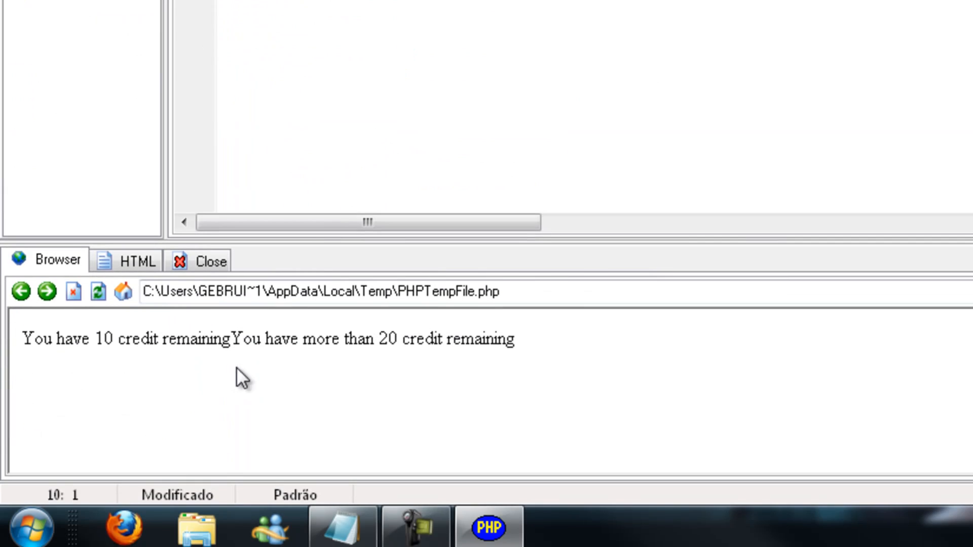
mouse_move(658, 363)
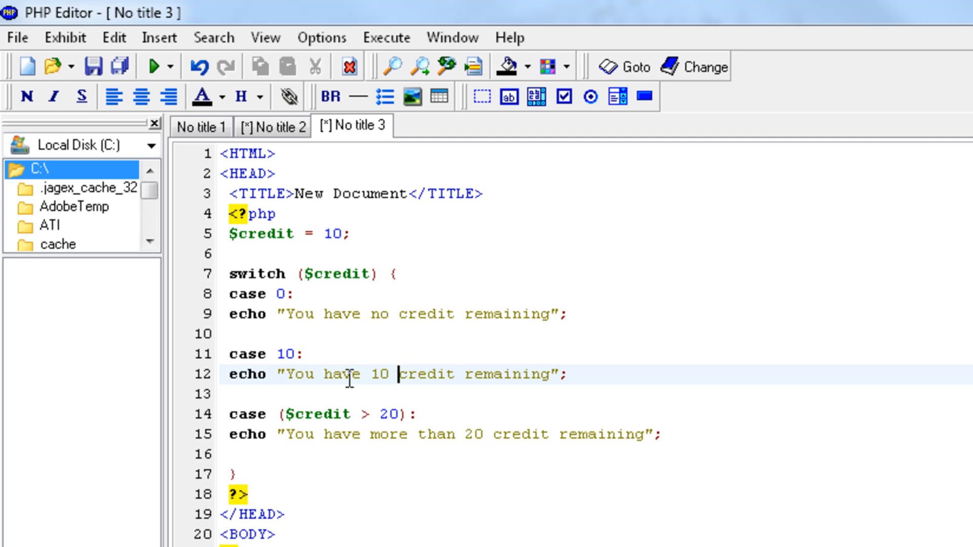
mouse_move(240, 396)
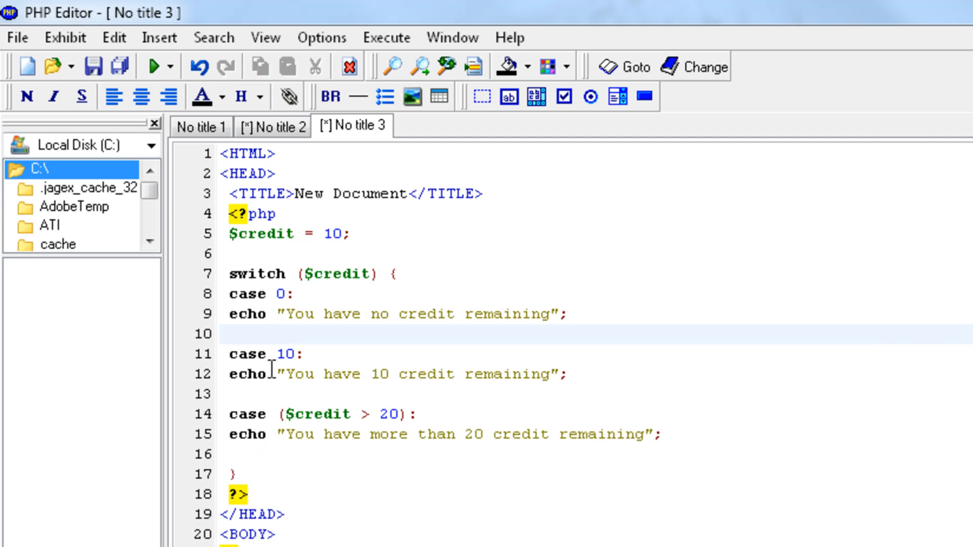
mouse_move(270, 334)
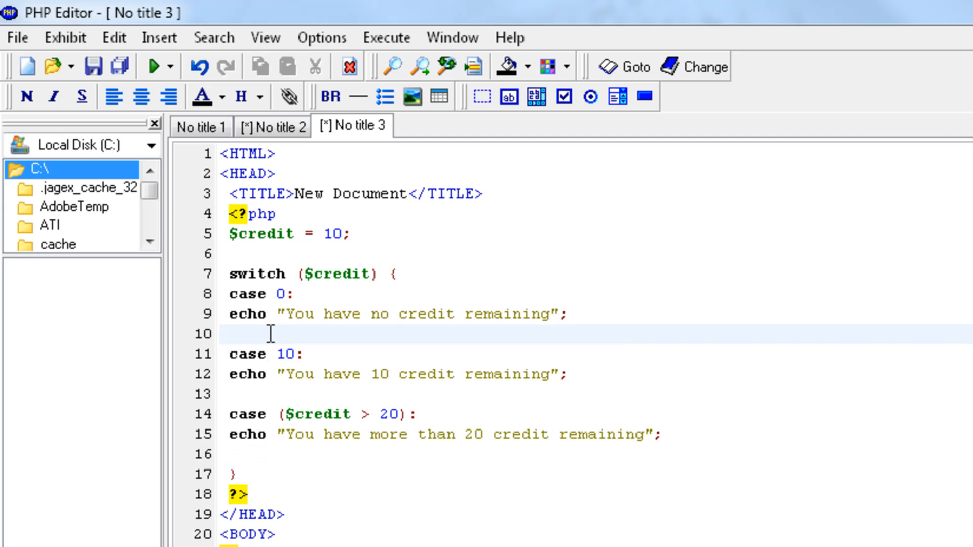
Step: Add break; after each of the three cases in the switch, lines 10, 13 and 16
text(break;)
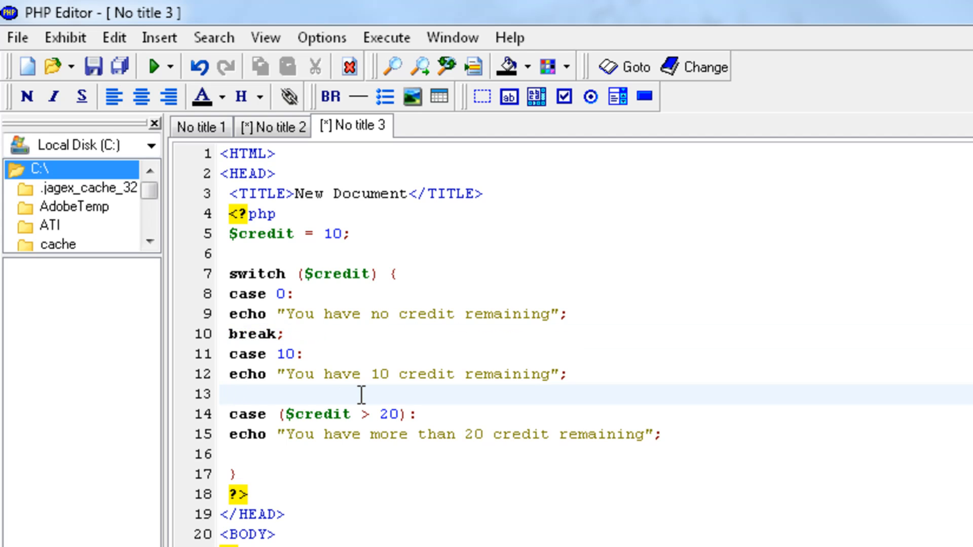
text(break;)
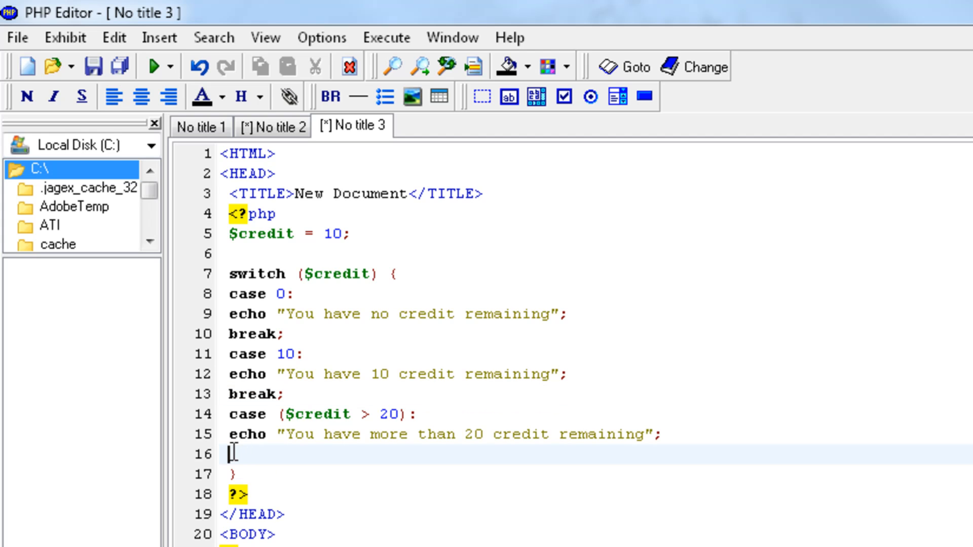
text(vb)
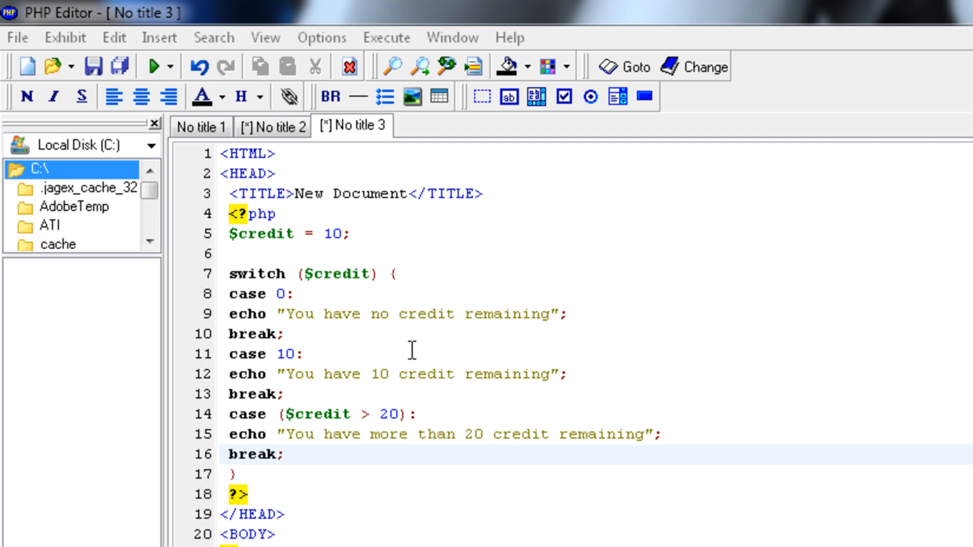
Step: Change the $credit value to 15 after selecting the more-than-20 case
drag(663, 434, 295, 454)
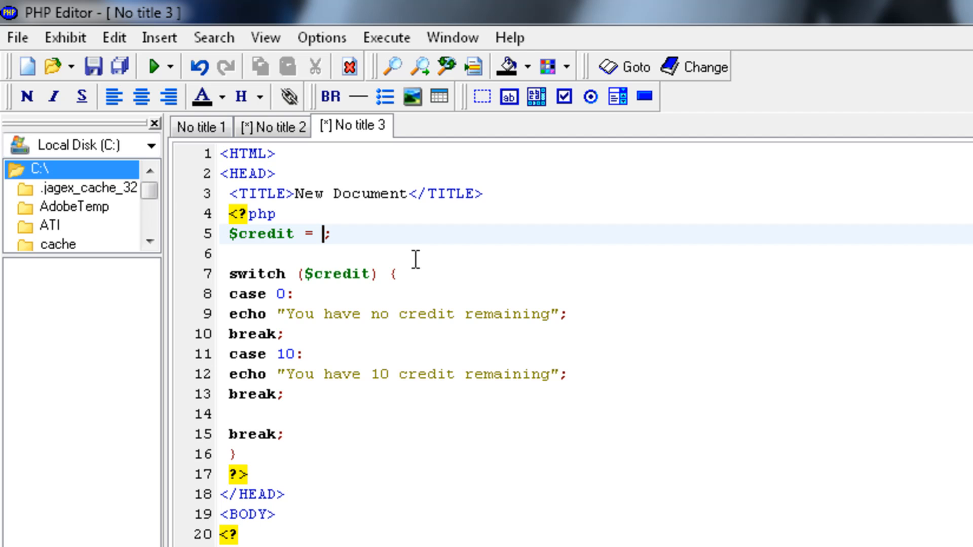
text(15)
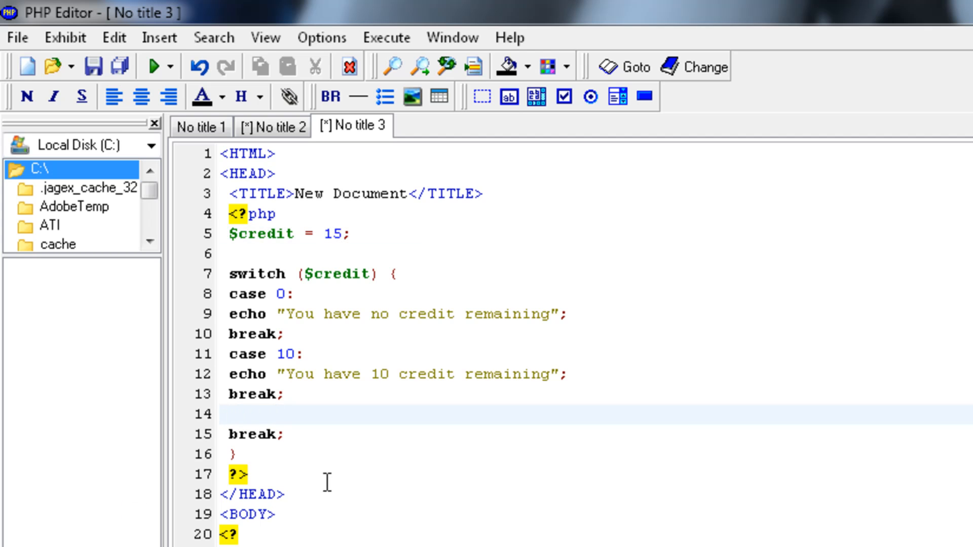
Step: Add a default case echoing "We don't know how much credit is remaining" without a break
text(default:)
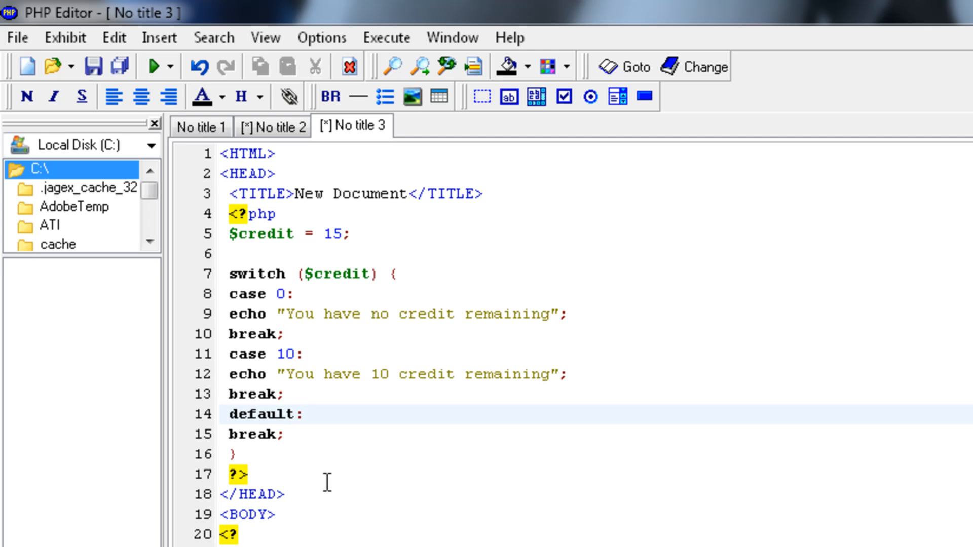
text(echo ")
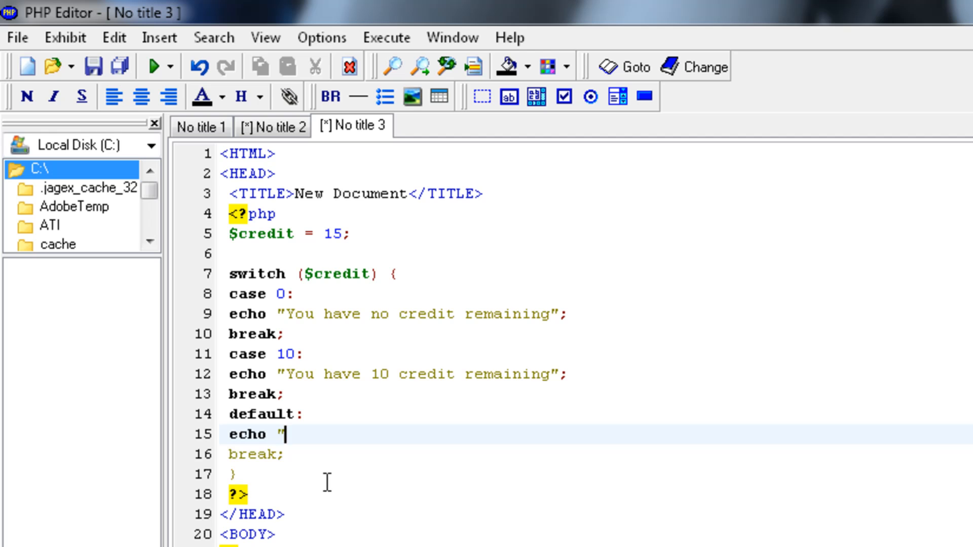
text(W)
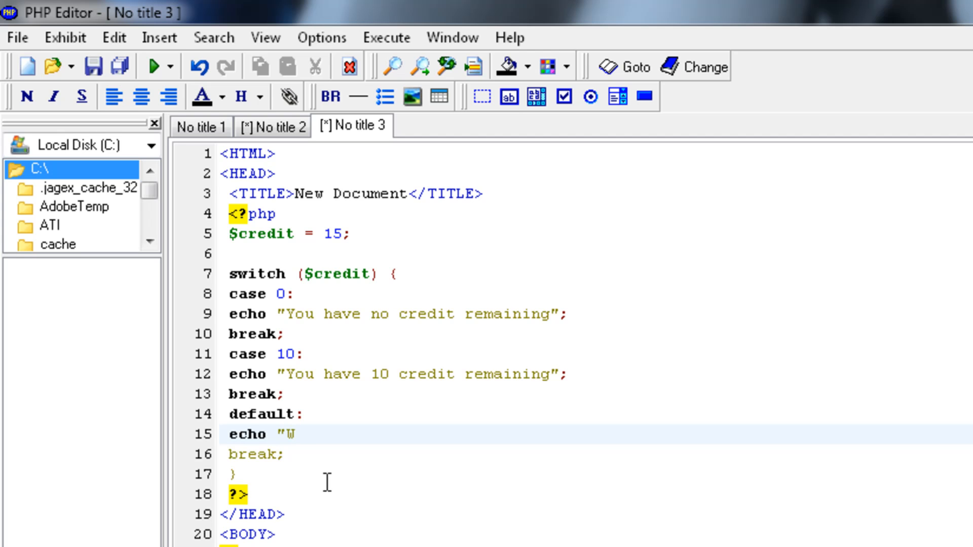
text(e don't know how much)
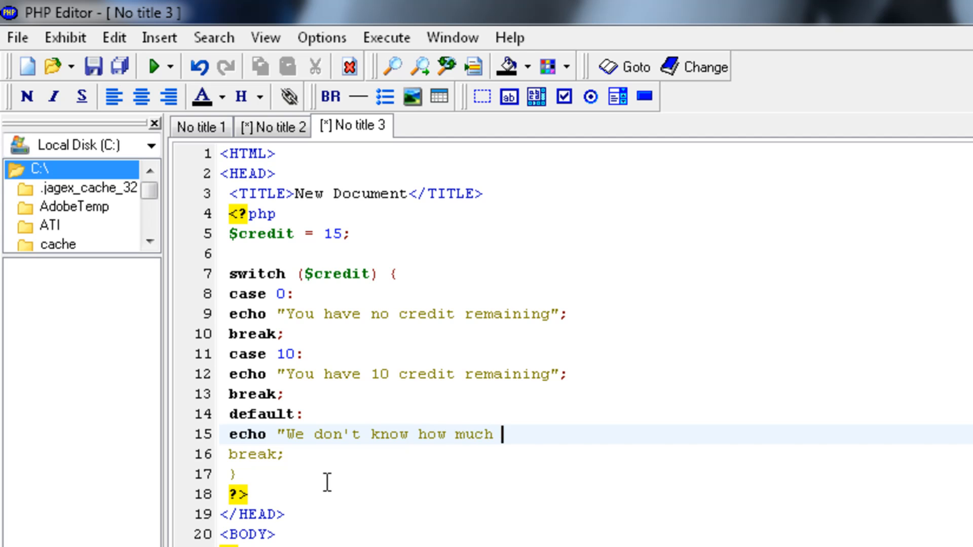
text(credit is remain)
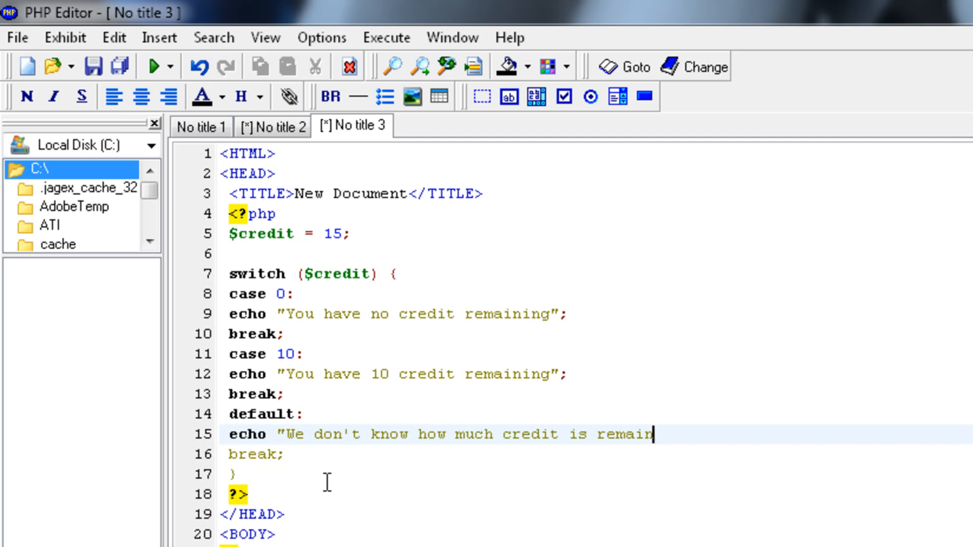
text(ing";)
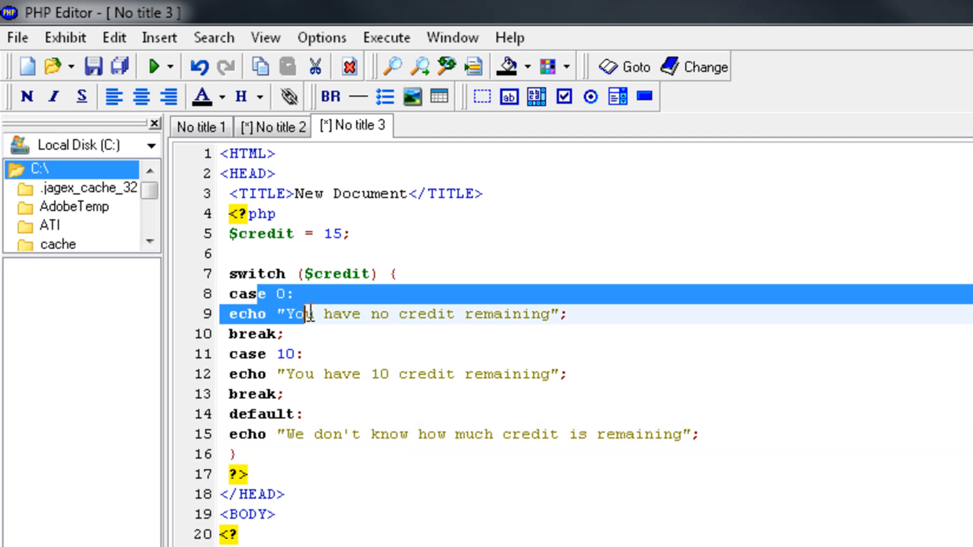
click(363, 393)
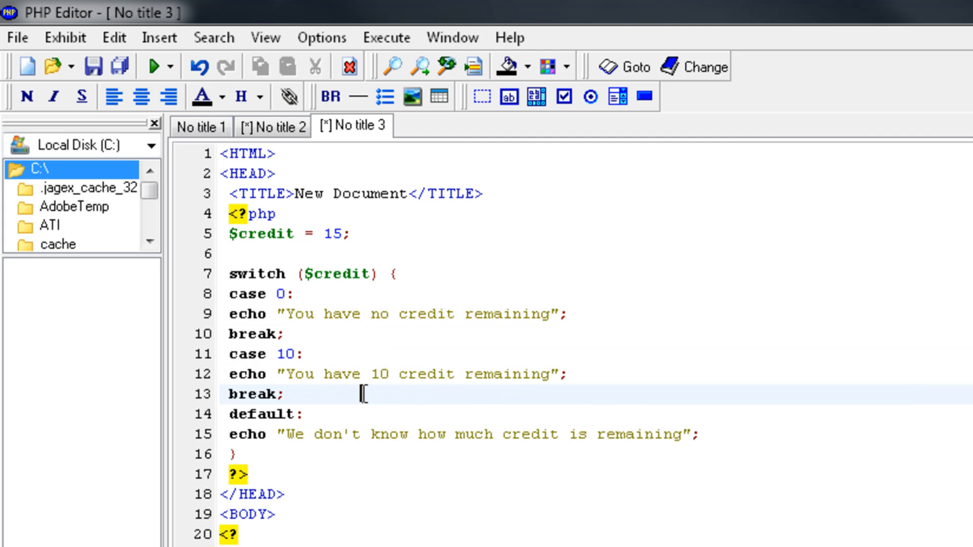
mouse_move(258, 307)
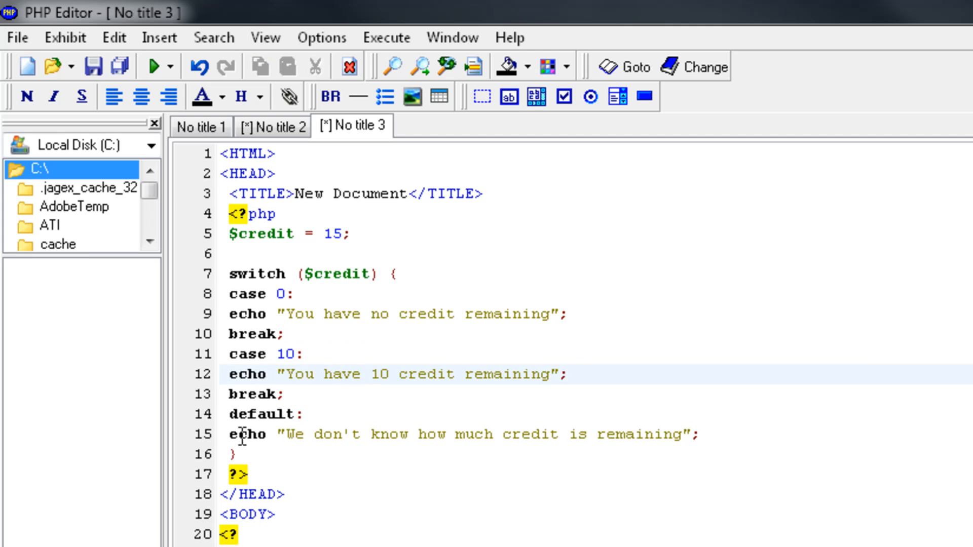
mouse_move(312, 438)
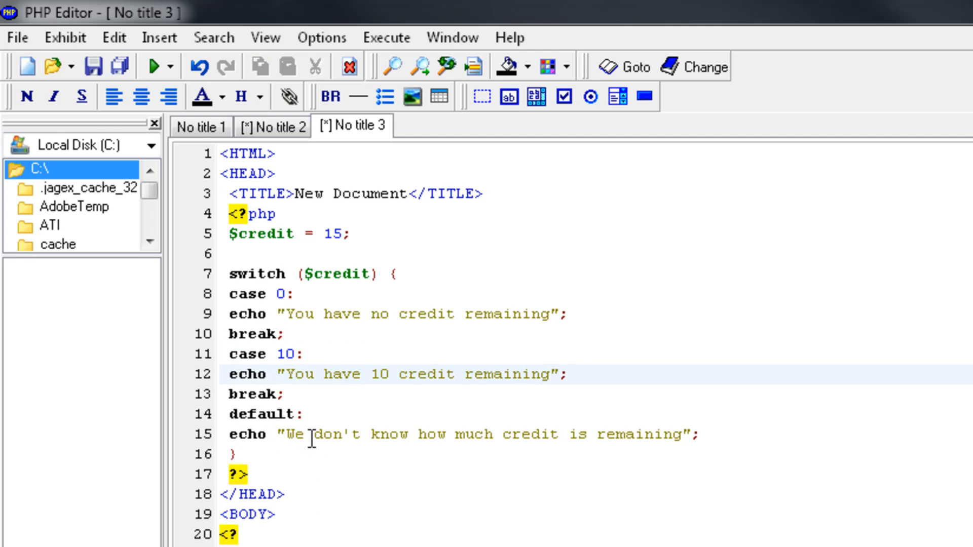
mouse_move(746, 500)
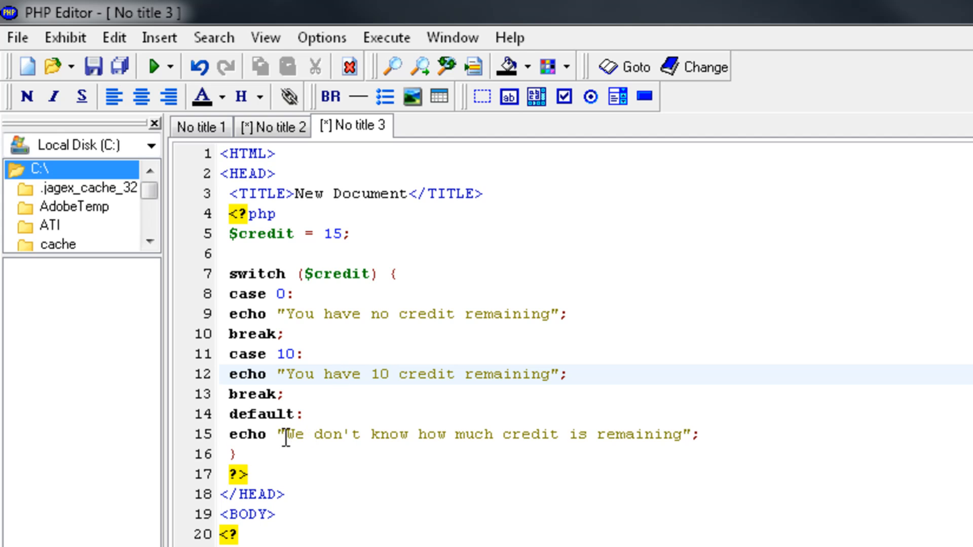
drag(287, 435, 690, 435)
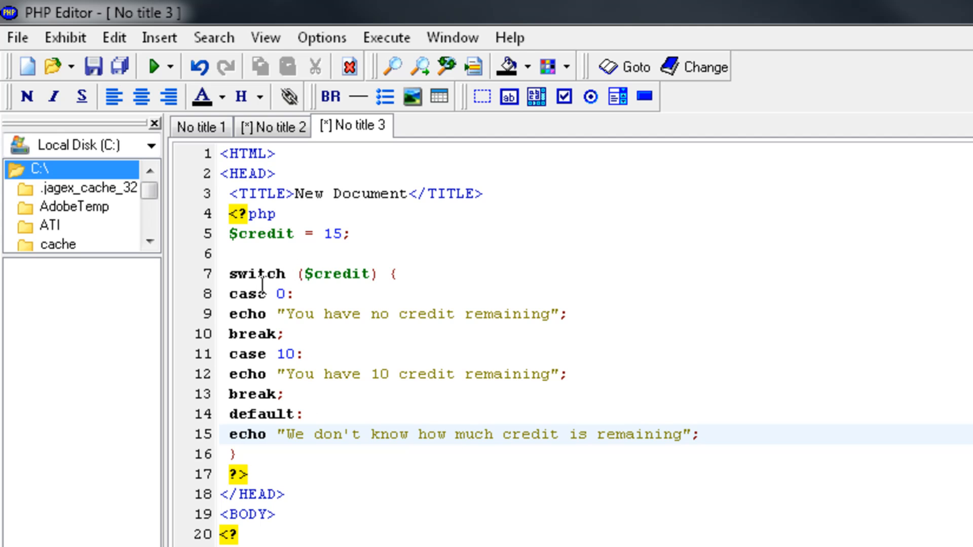
double_click(283, 294)
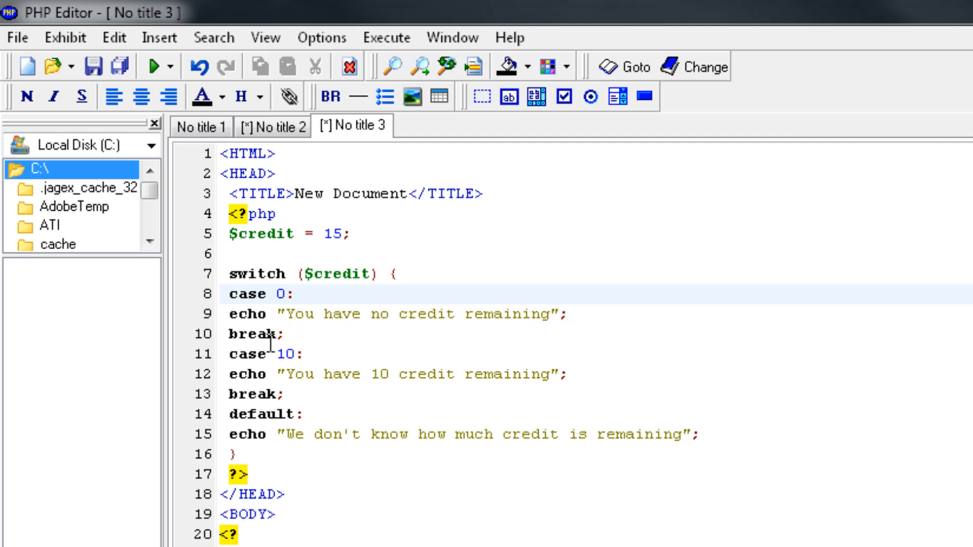
drag(230, 355, 301, 355)
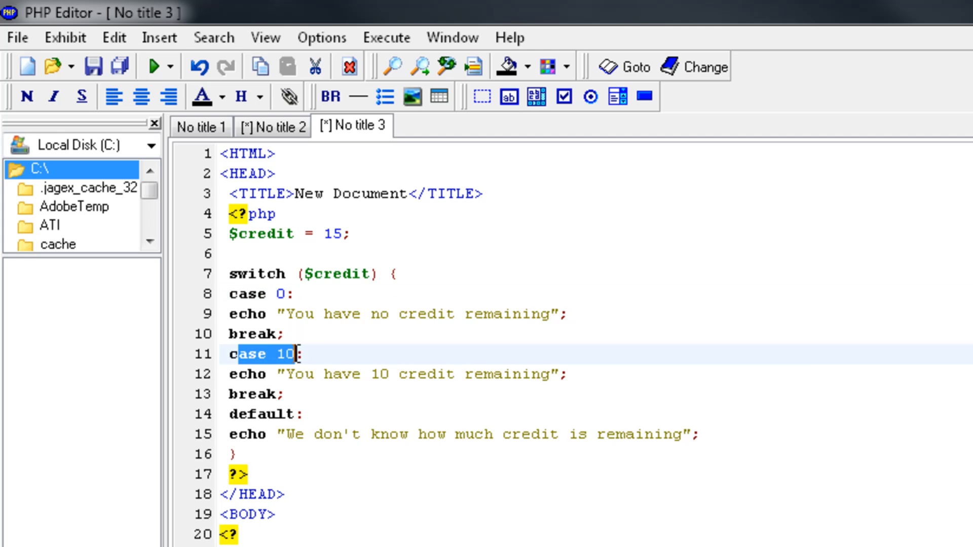
click(351, 385)
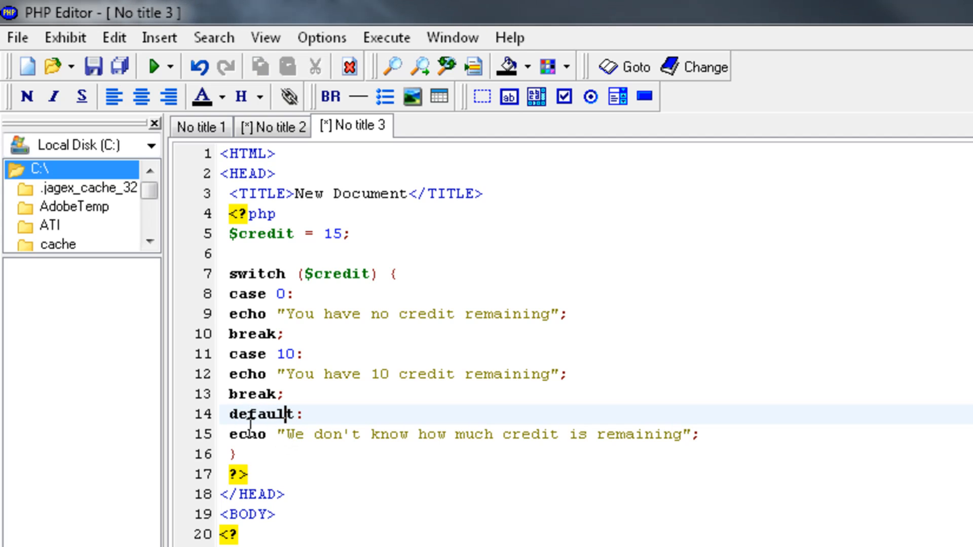
mouse_move(554, 472)
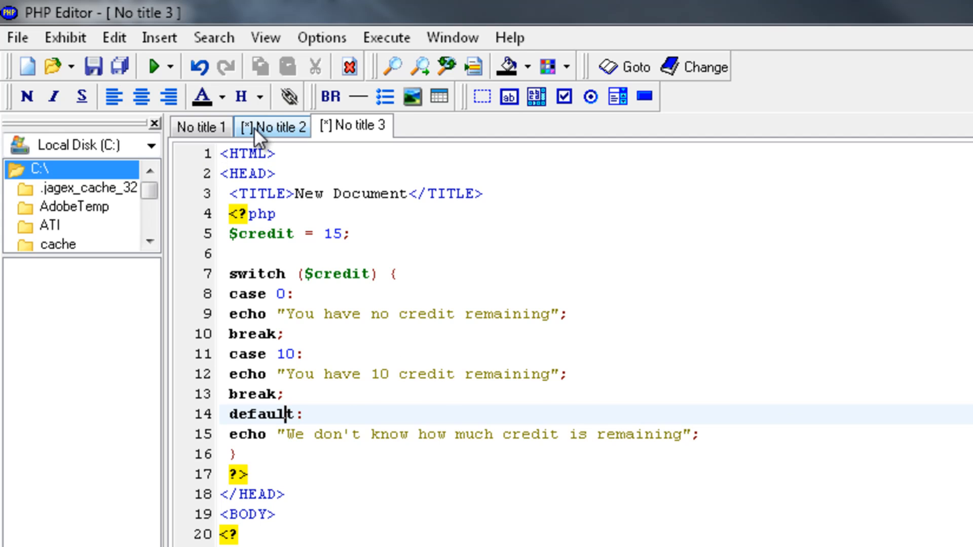
Step: Replace the if script's final elseif with a plain else echoing "You have more tunknown credit left"
click(275, 127)
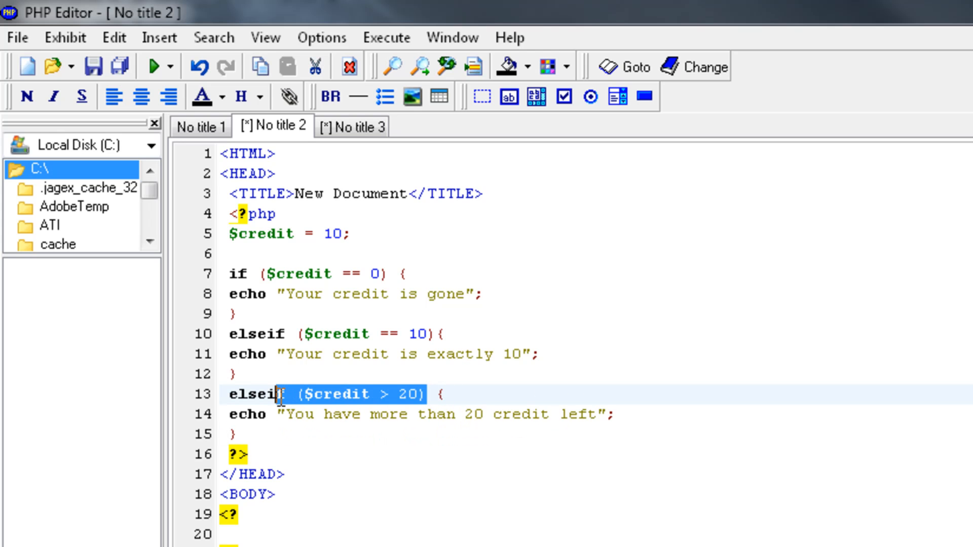
text(else {)
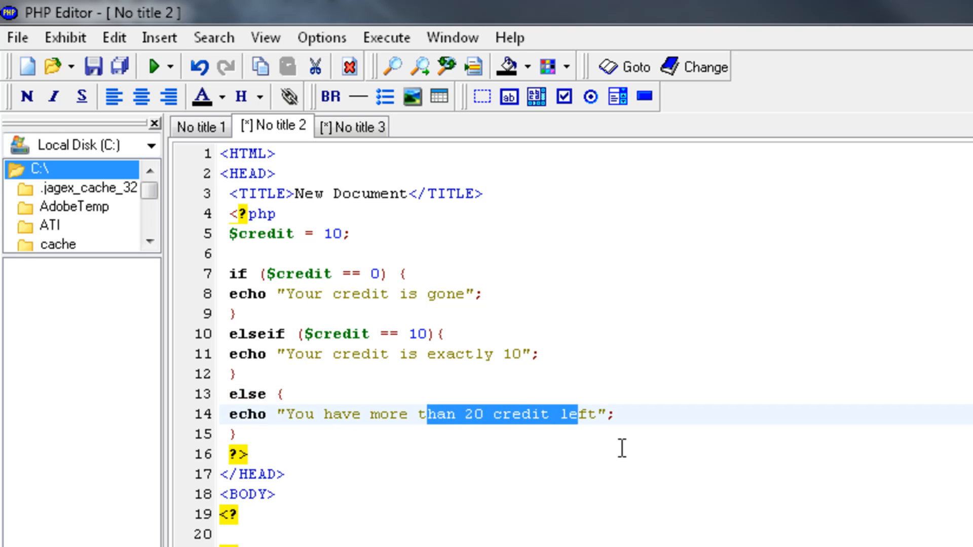
text(tunknown cred)
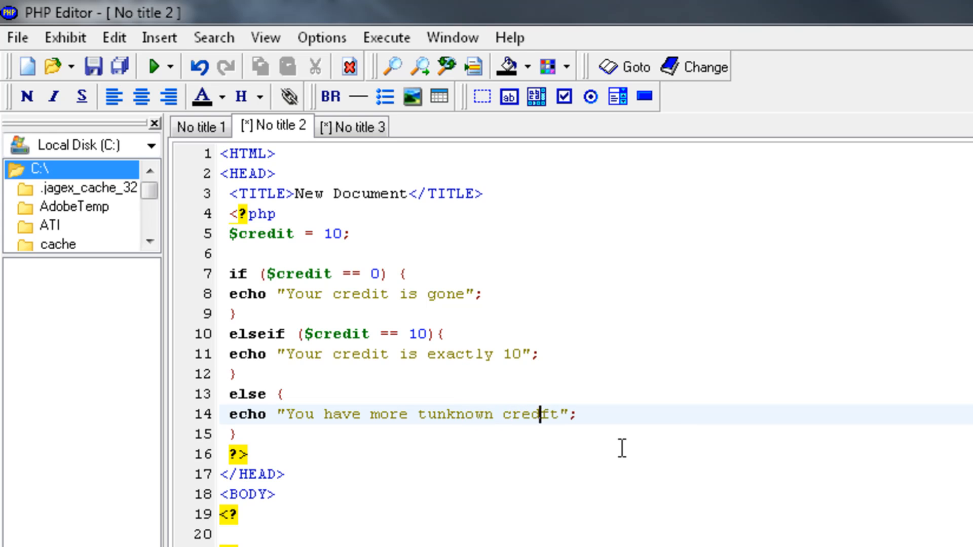
text(left)
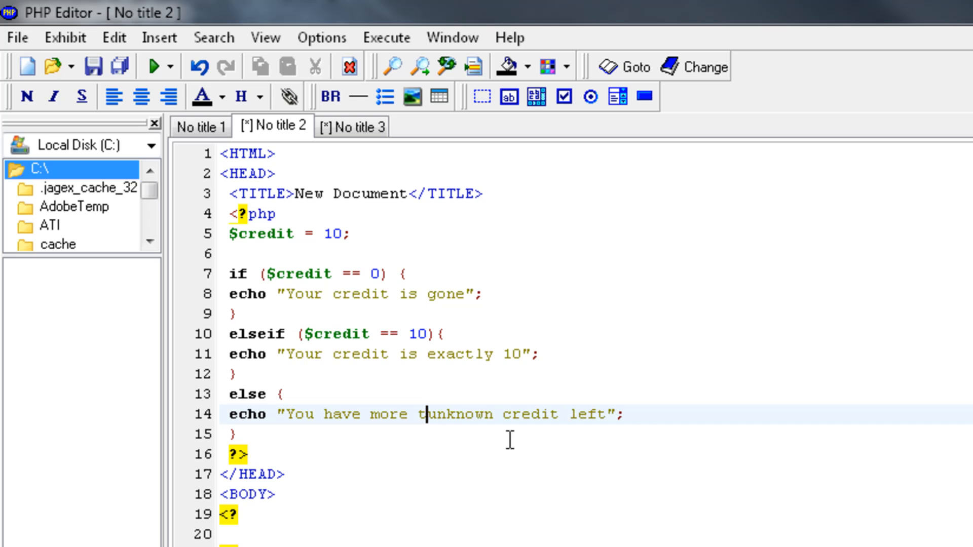
click(351, 127)
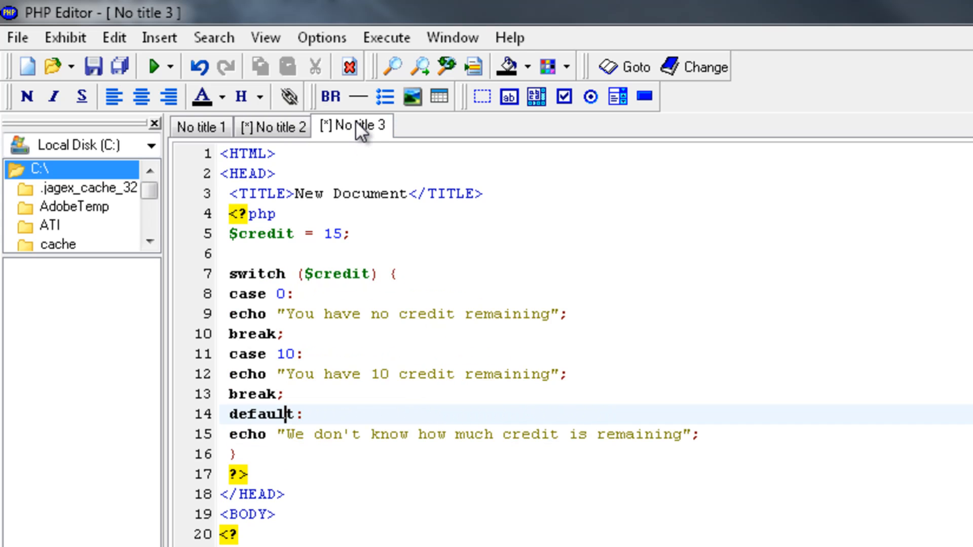
Step: Remove the stray 't' so the else message reads "You have more unknown credit left"
click(273, 127)
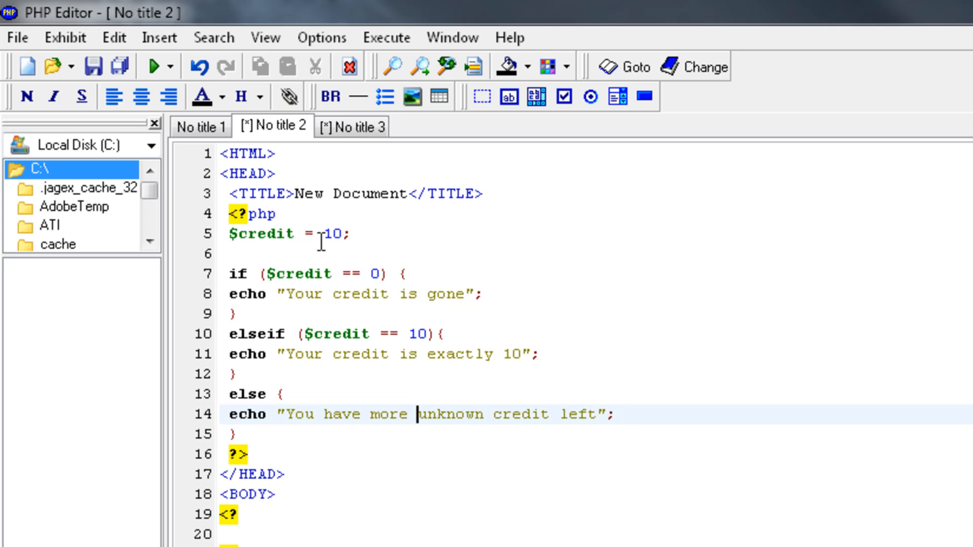
click(352, 125)
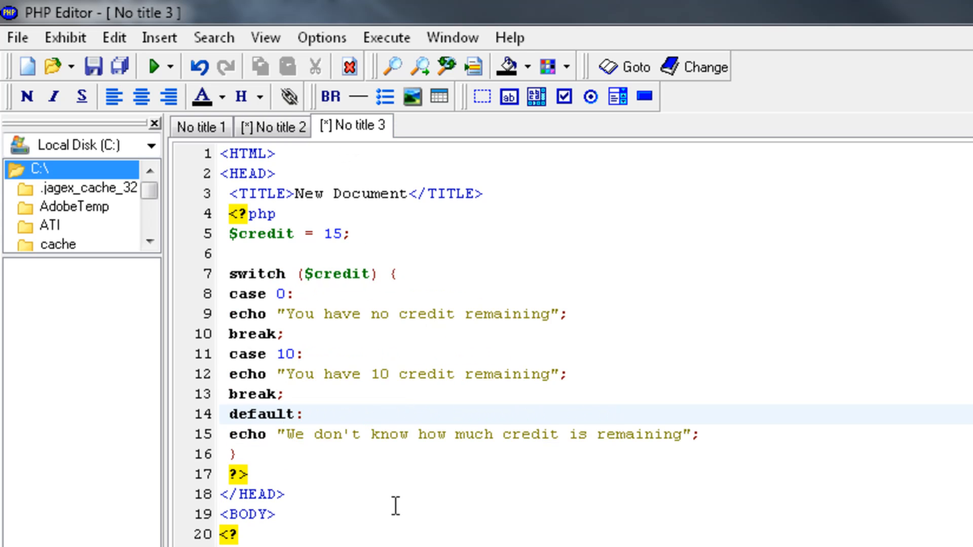
mouse_move(351, 457)
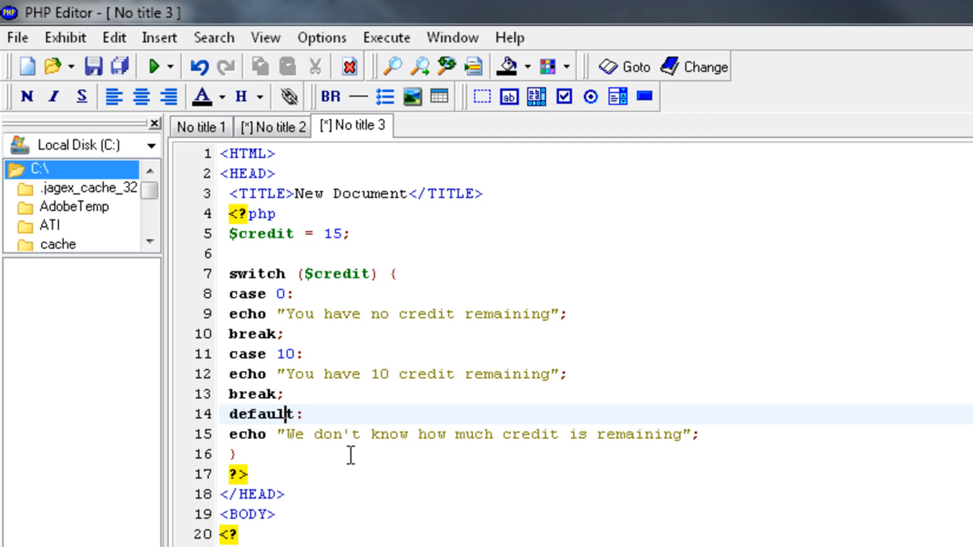
mouse_move(306, 424)
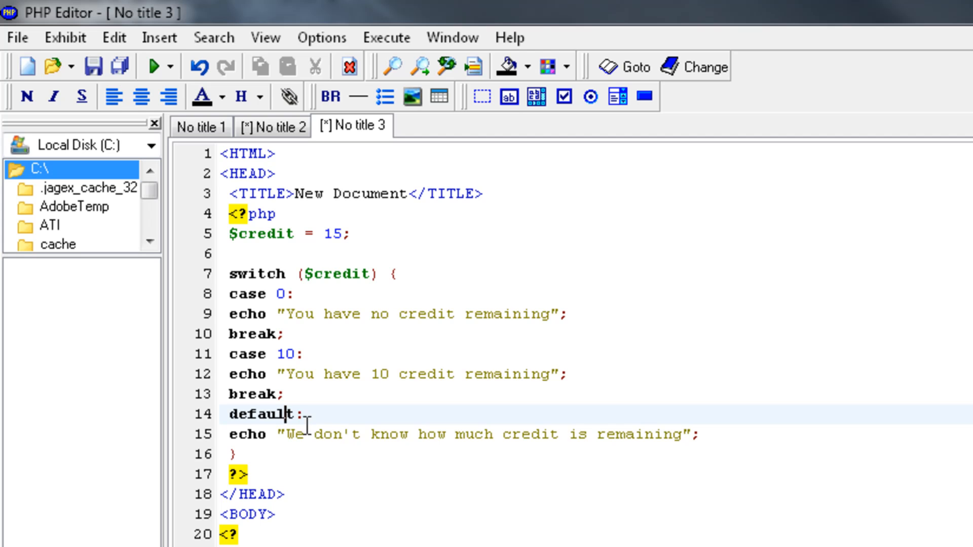